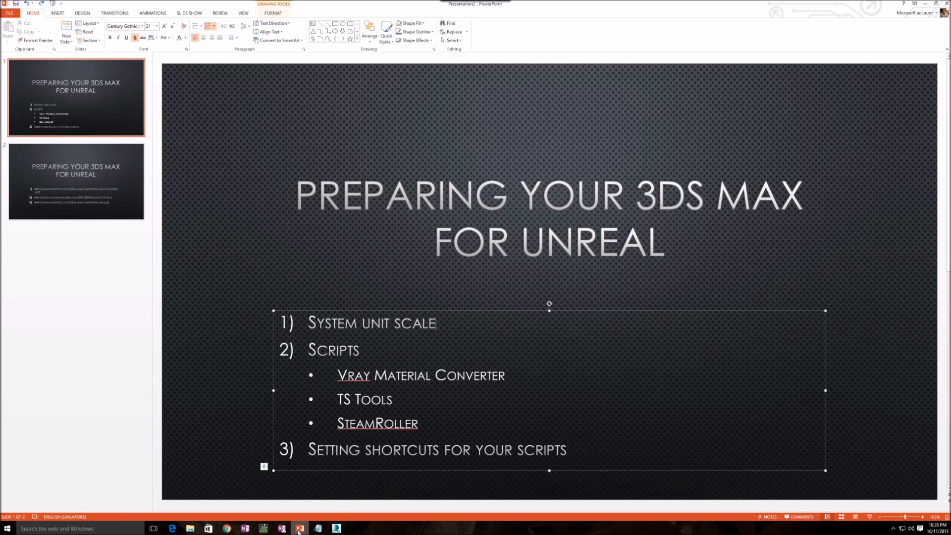
mouse_move(298, 529)
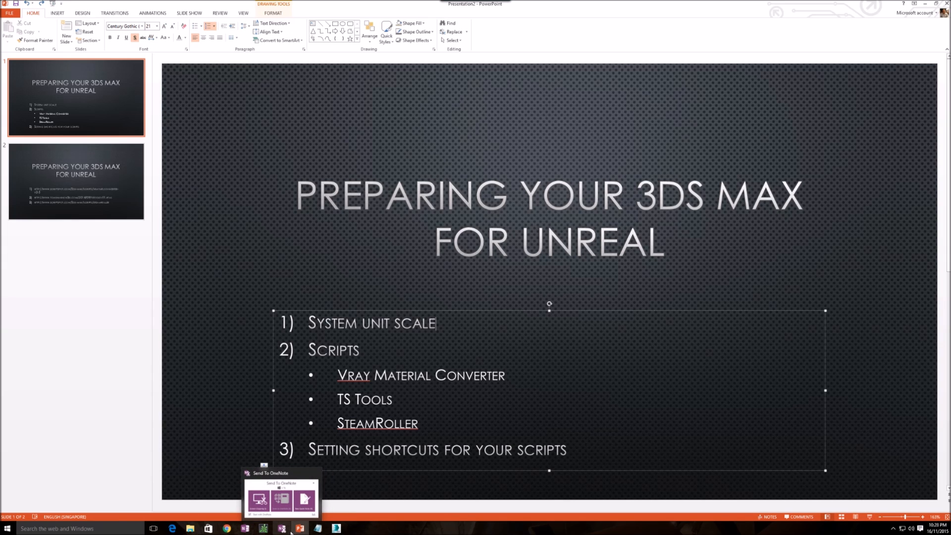
- Switch from the PowerPoint outline slide to the empty 3ds Max scene
left_click(335, 529)
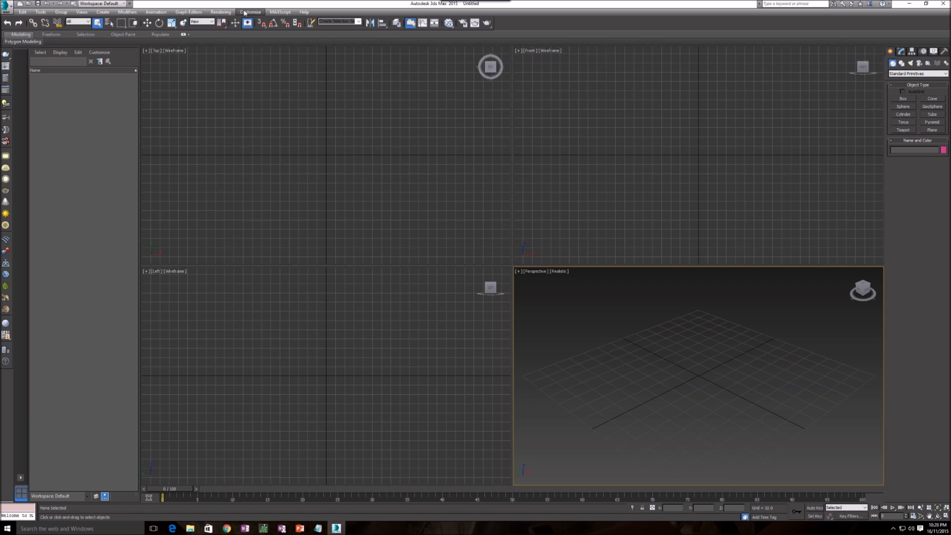
- Set the 3ds Max system unit scale to Centimeters, then return to PowerPoint
left_click(249, 12)
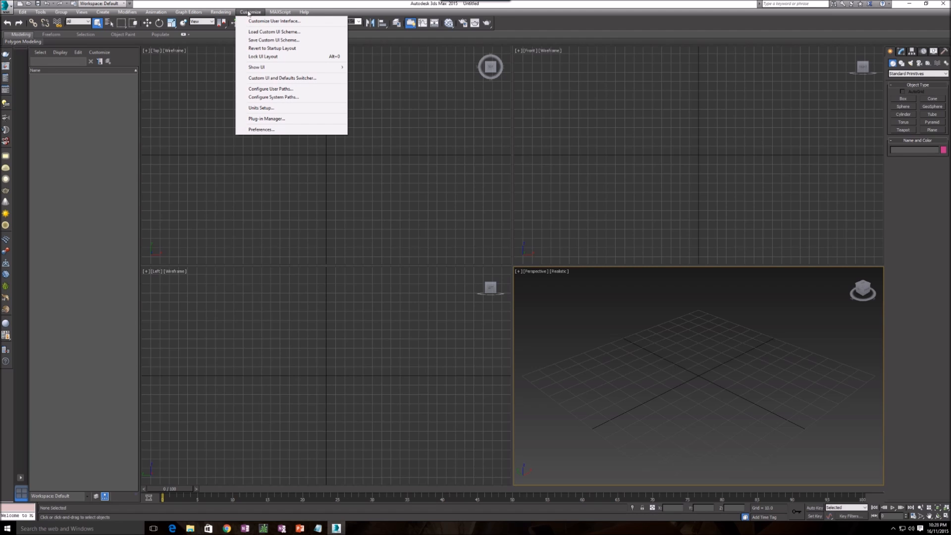
mouse_move(273, 98)
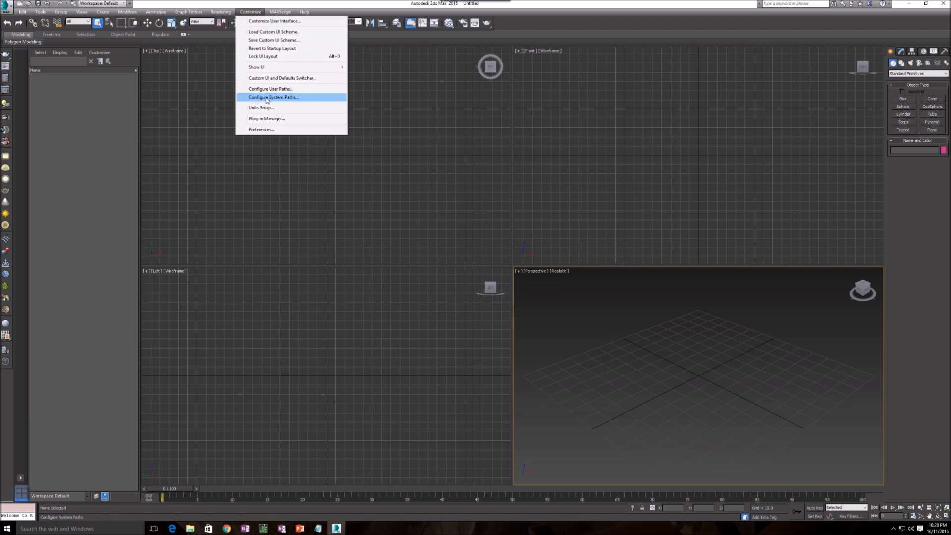
left_click(261, 108)
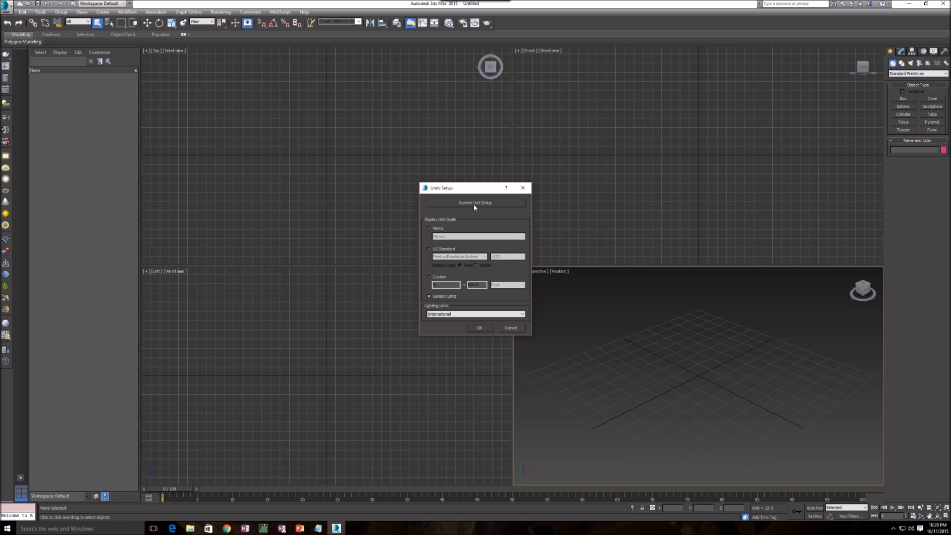
left_click(474, 202)
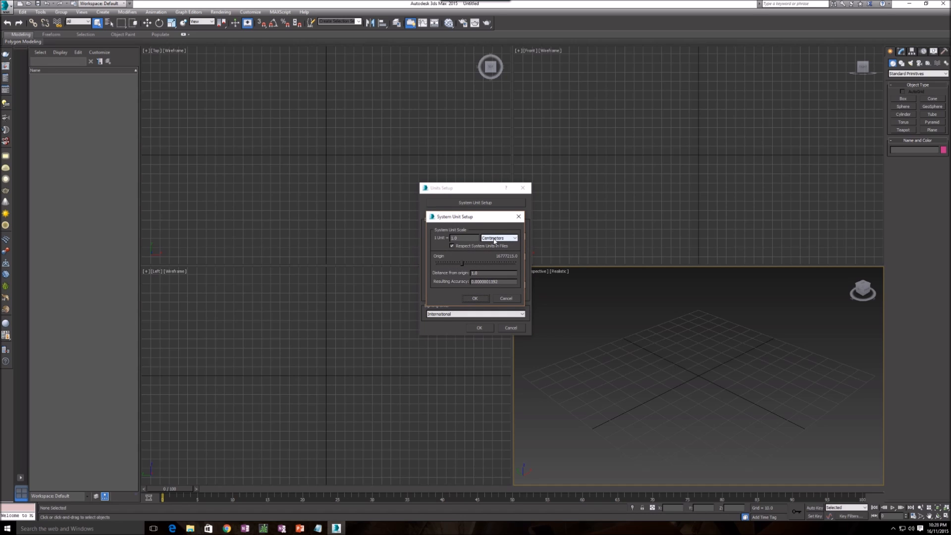
left_click(514, 237)
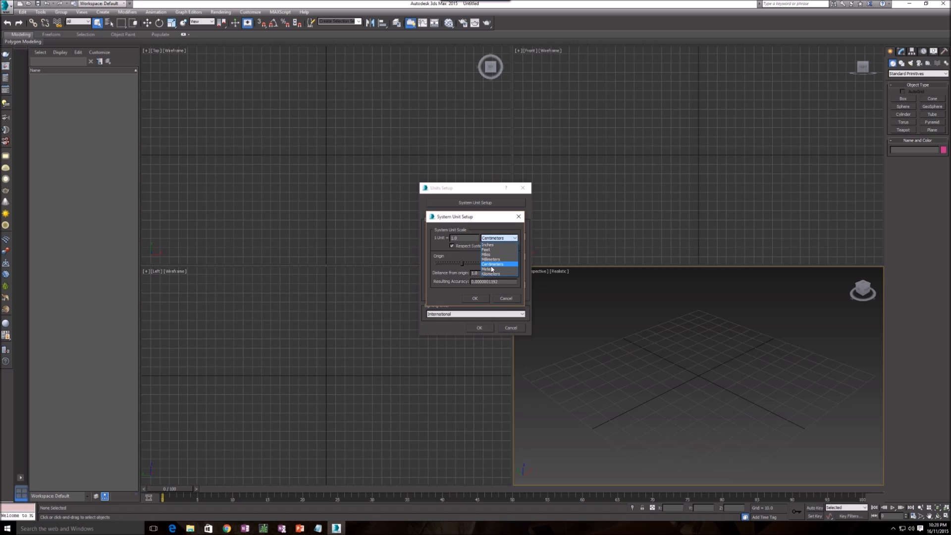
left_click(492, 264)
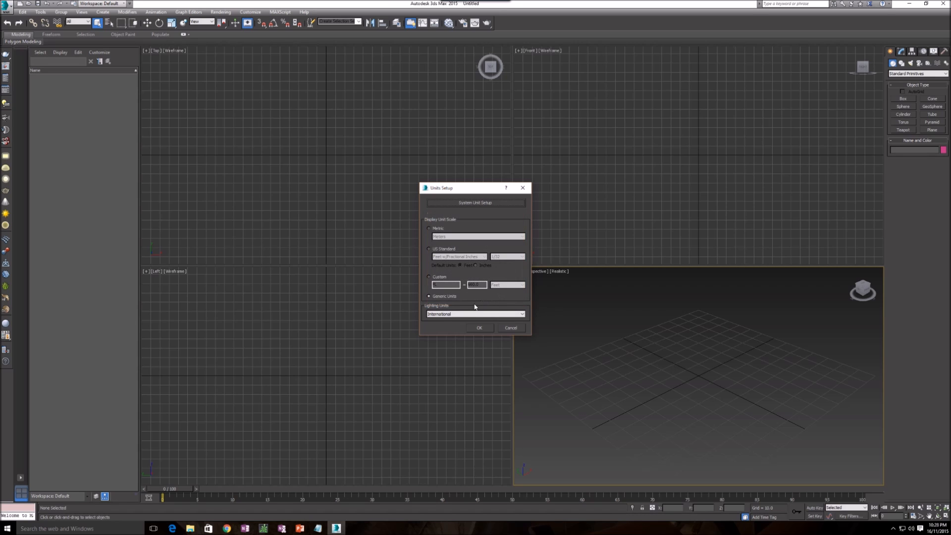
left_click(479, 328)
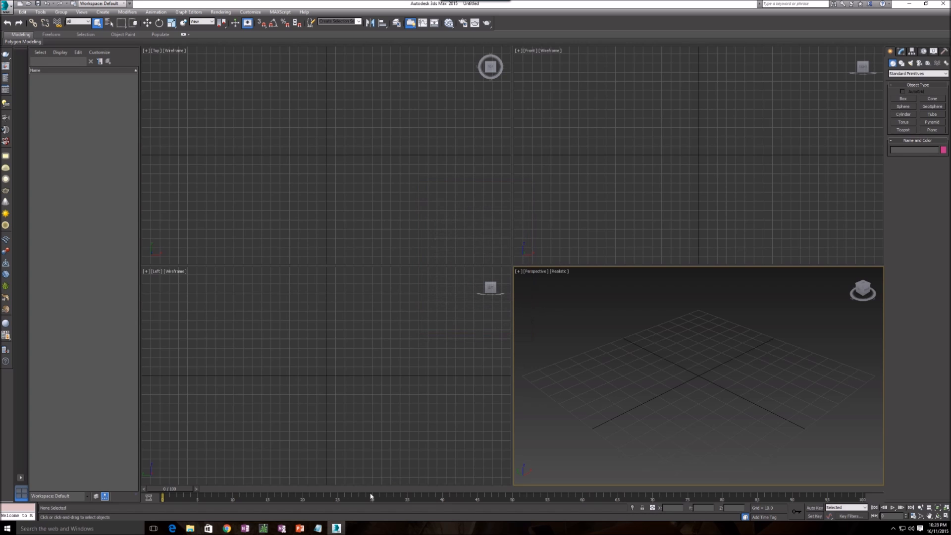
left_click(299, 529)
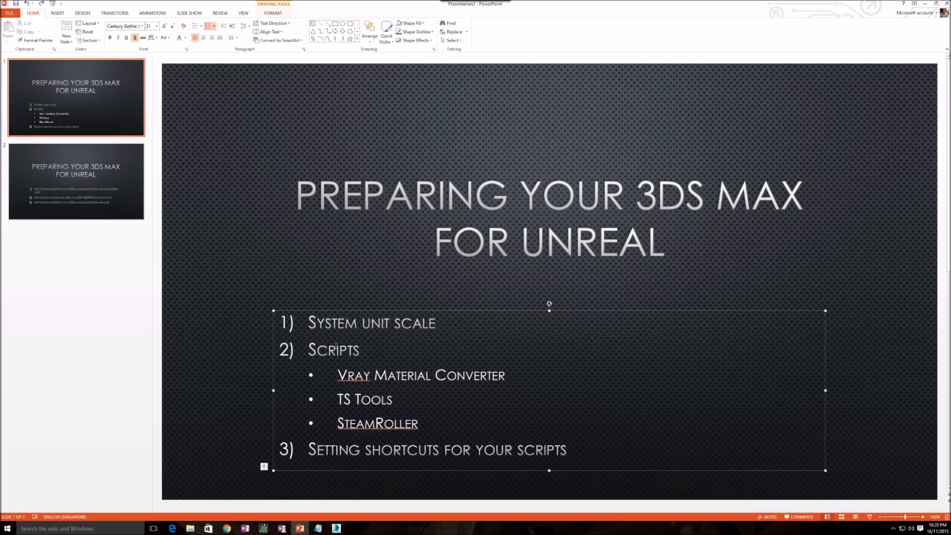
- Select the Vray Material Converter entry in the outline and switch to the browser
left_click(172, 25)
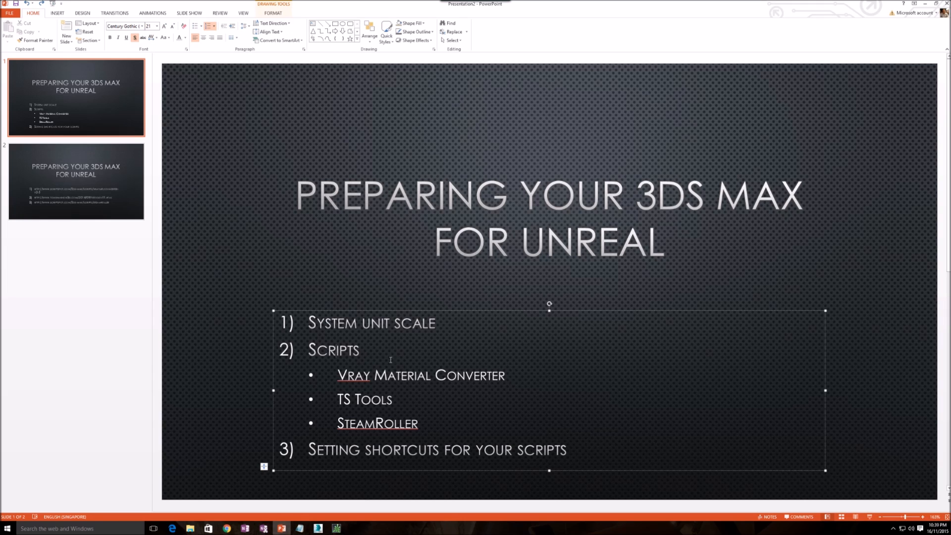
left_click(360, 350)
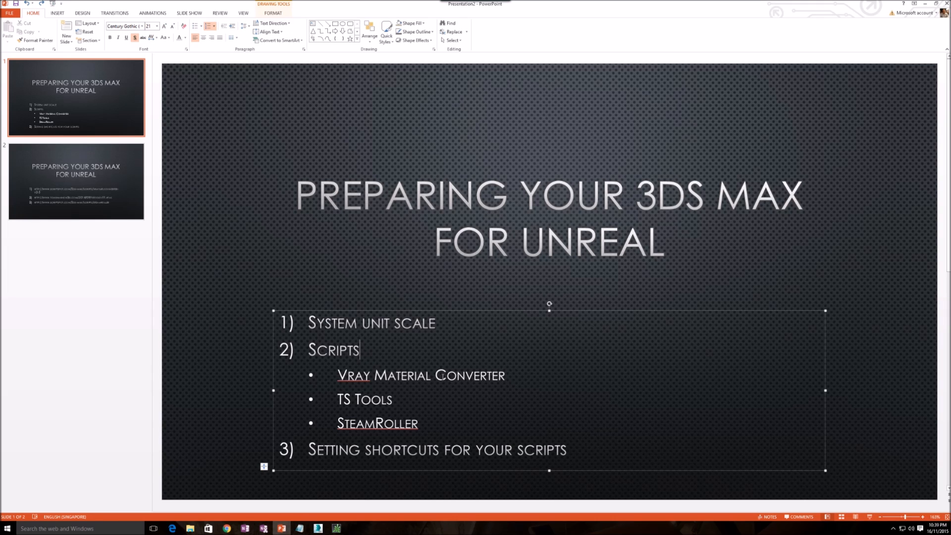
mouse_move(526, 376)
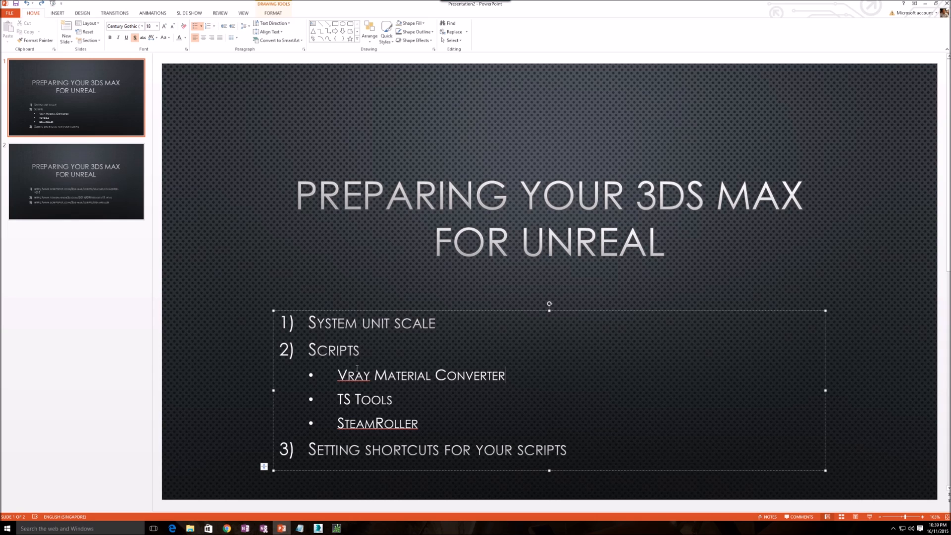
double_click(420, 375)
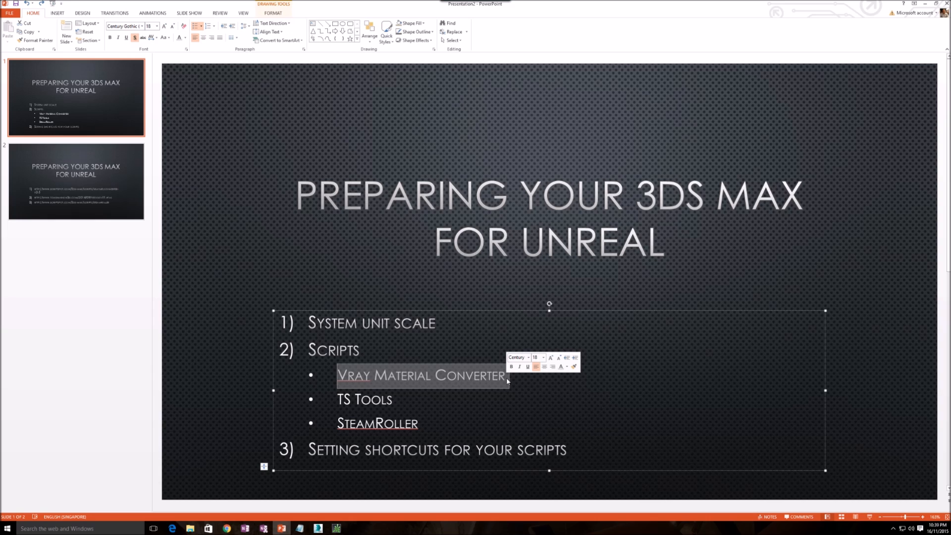
left_click(513, 374)
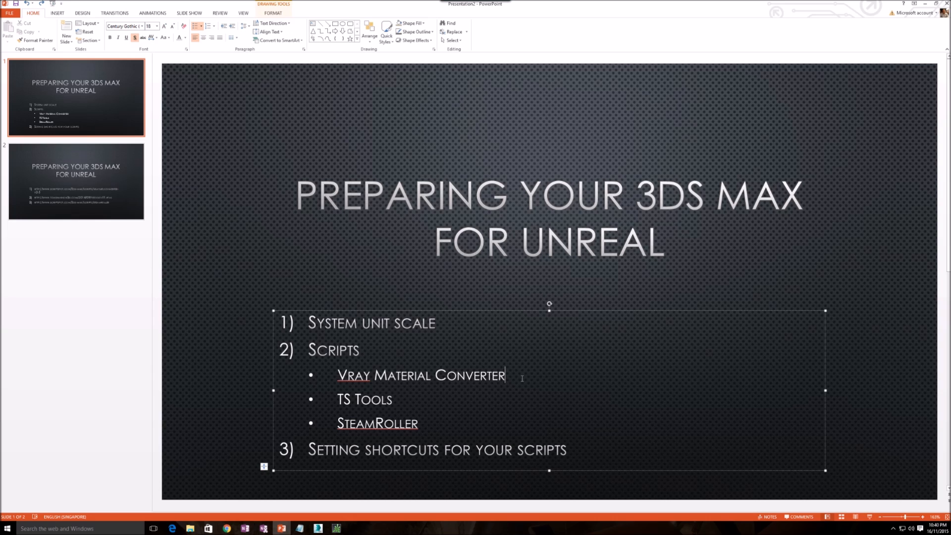
double_click(420, 375)
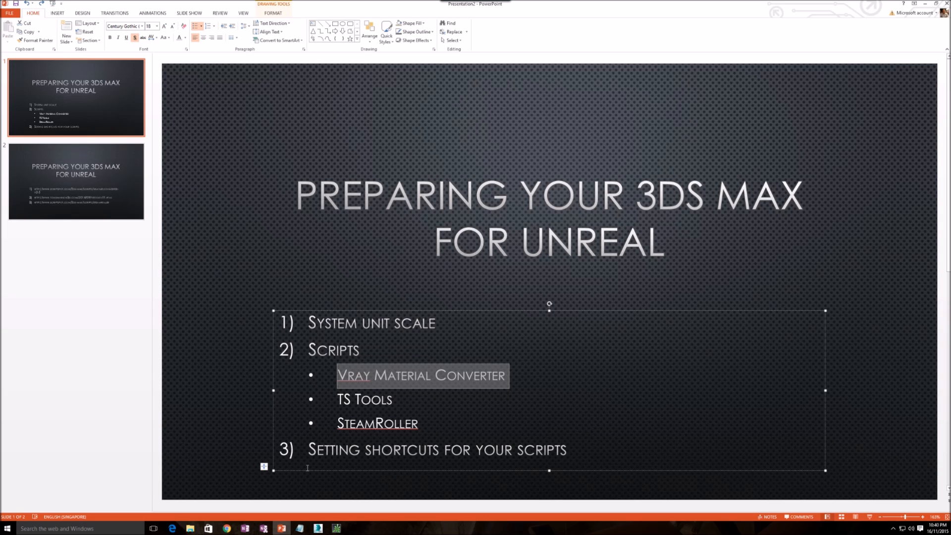
mouse_move(841, 113)
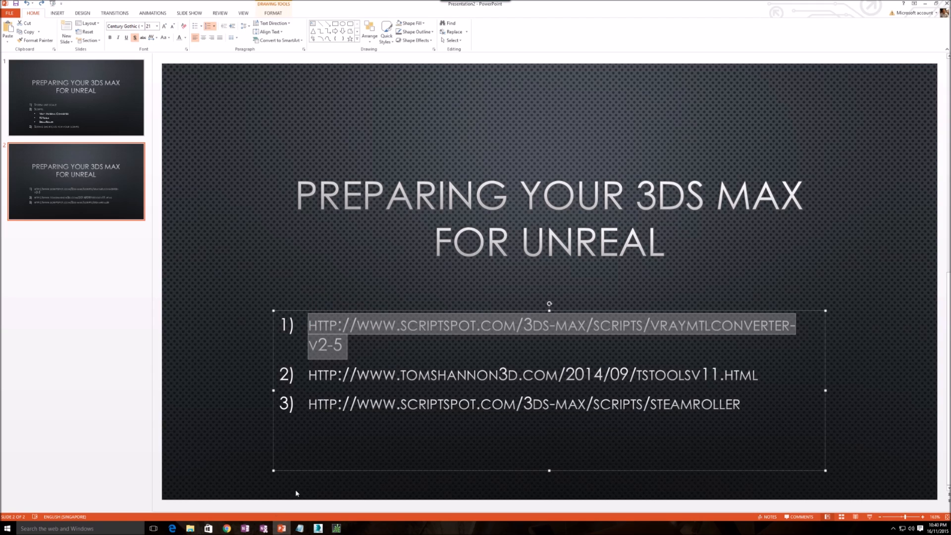
left_click(227, 528)
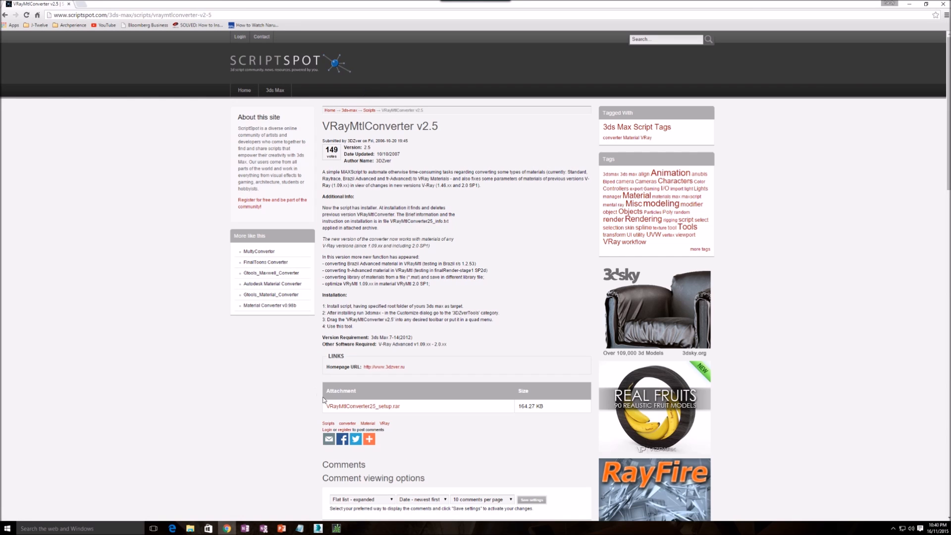
- Save VRayMtlConverter25_setup.rar to the desktop and return to PowerPoint
left_click(363, 406)
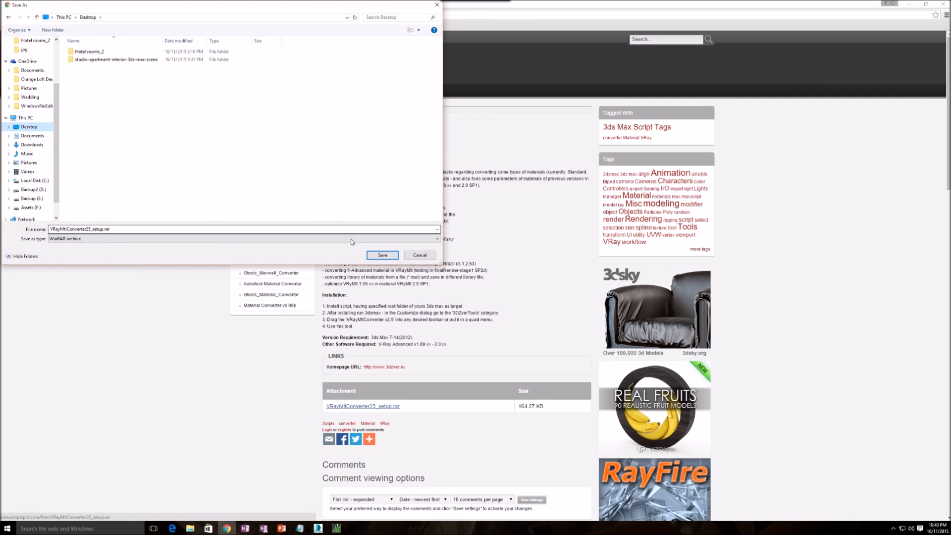
left_click(381, 255)
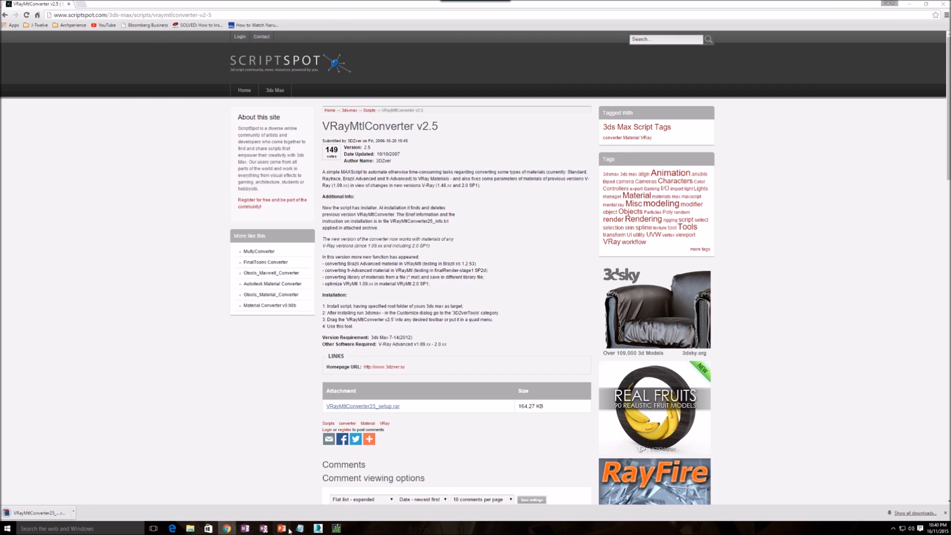
left_click(281, 529)
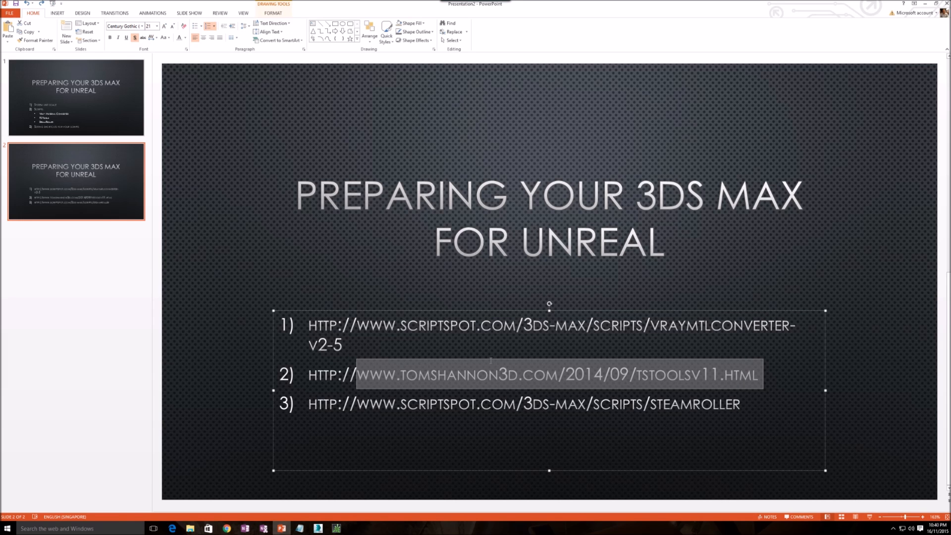
- Select the TS Tools address on the links slide and switch to Chrome
left_click(315, 374)
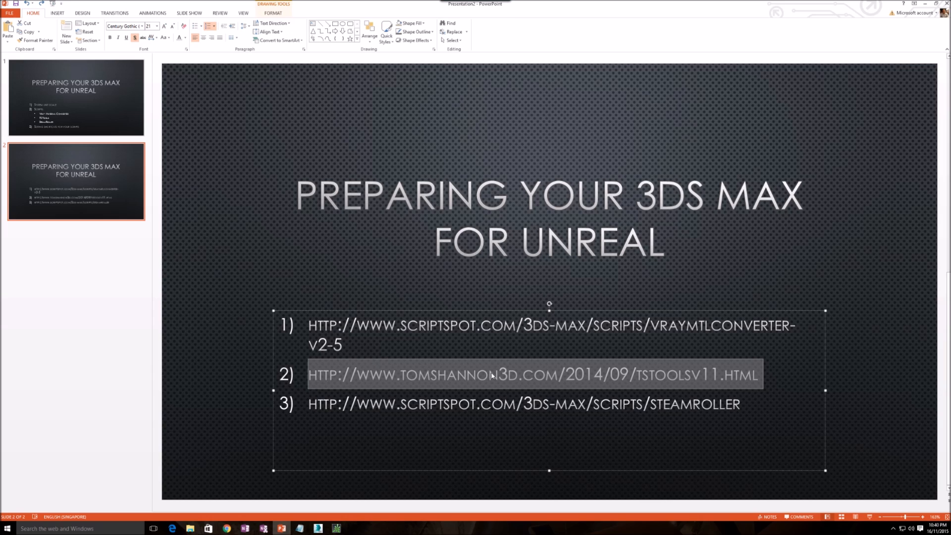
mouse_move(327, 528)
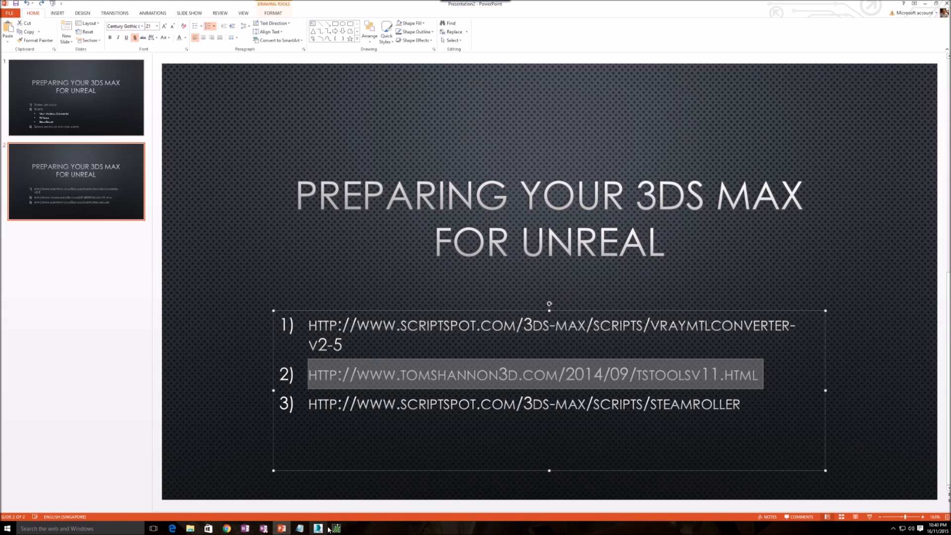
left_click(227, 527)
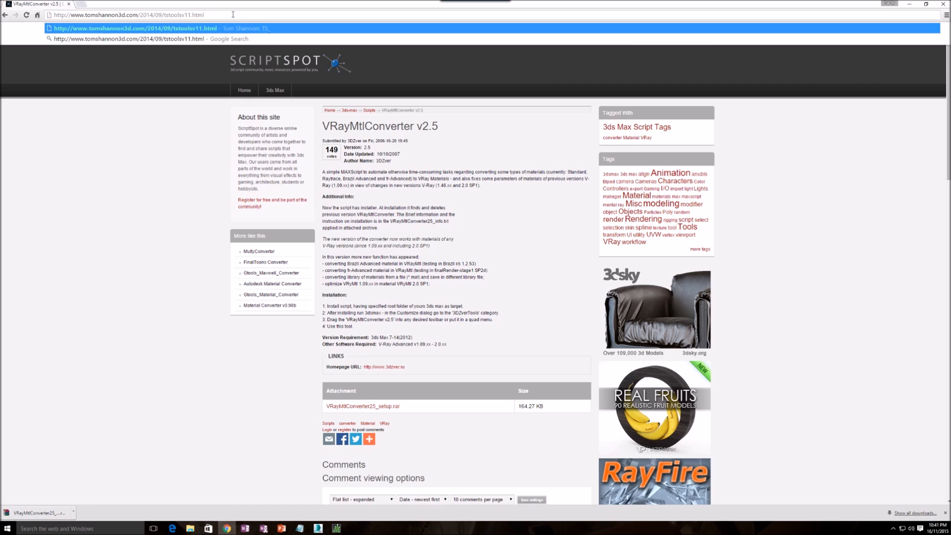
- Save TS_Tools_20140911b.zip to the desktop from the TS Tools page, then return to PowerPoint
left_click(134, 28)
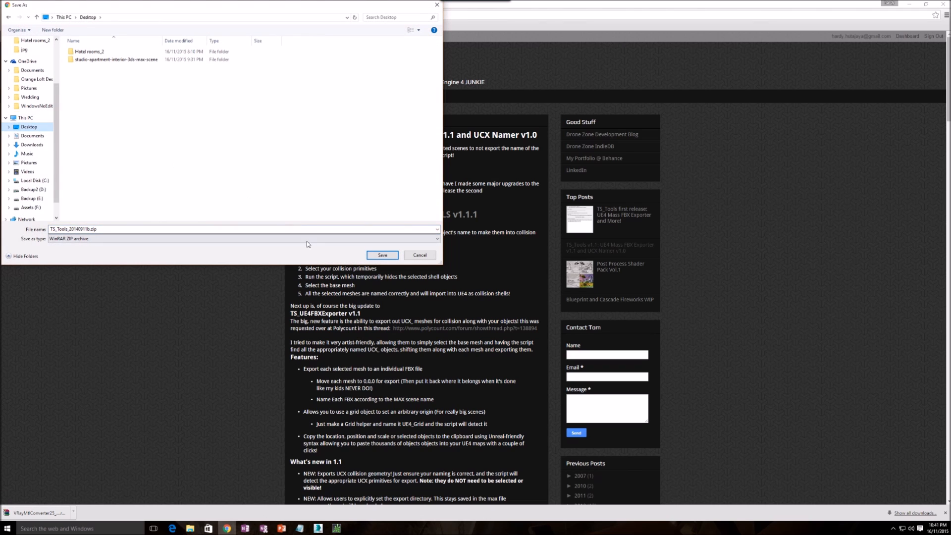
left_click(382, 255)
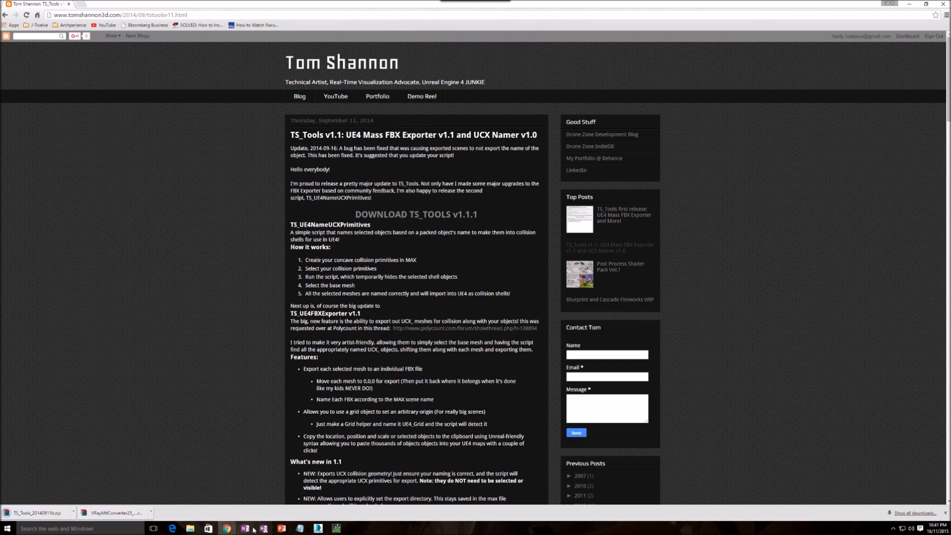
left_click(263, 528)
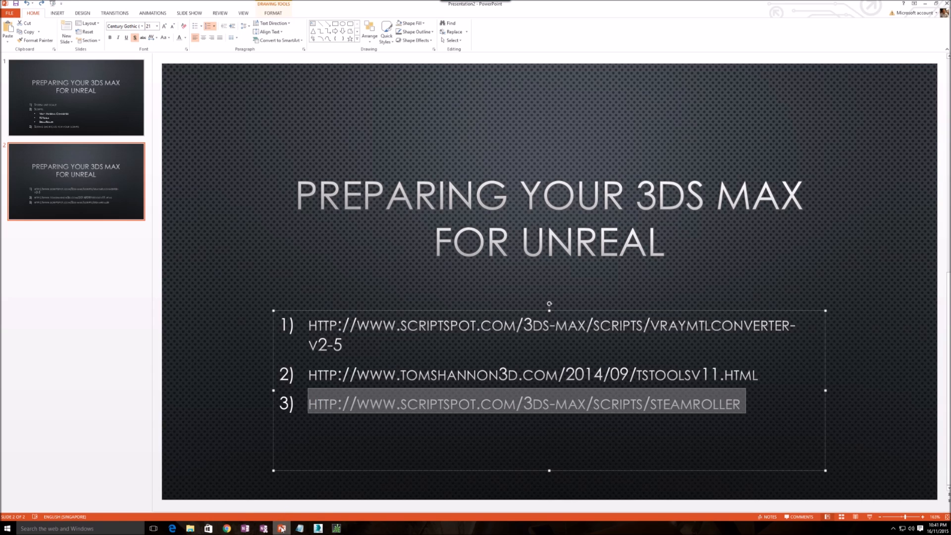
mouse_move(280, 529)
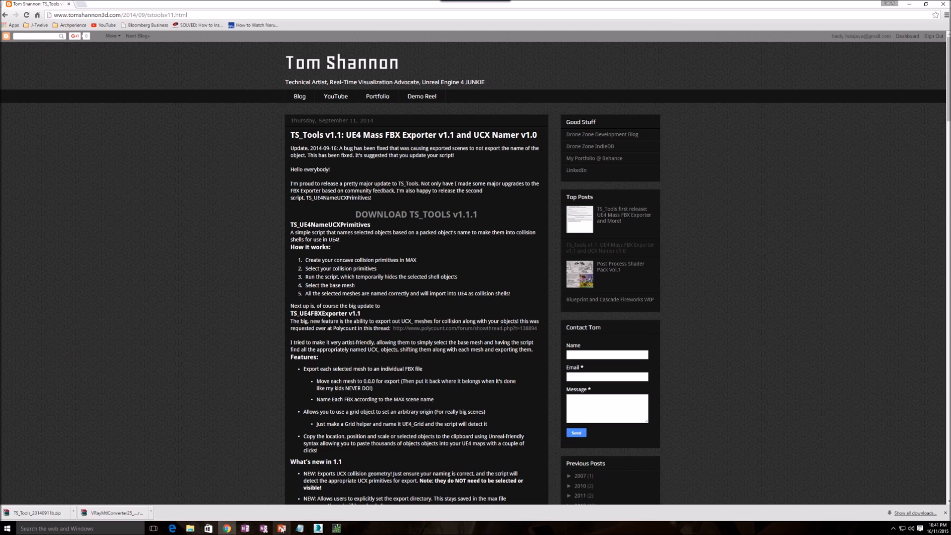
mouse_move(288, 526)
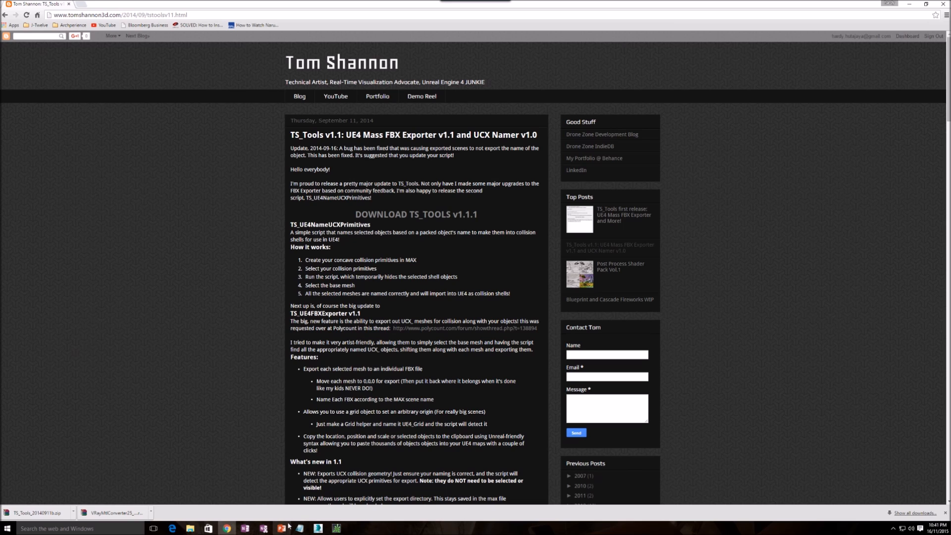
mouse_move(281, 528)
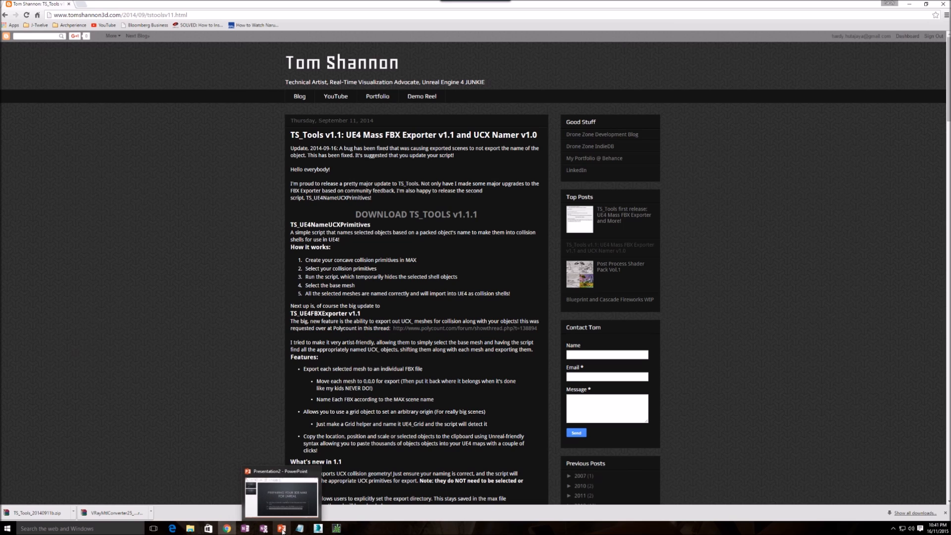
- Bring the PowerPoint presentation back to the front
left_click(122, 15)
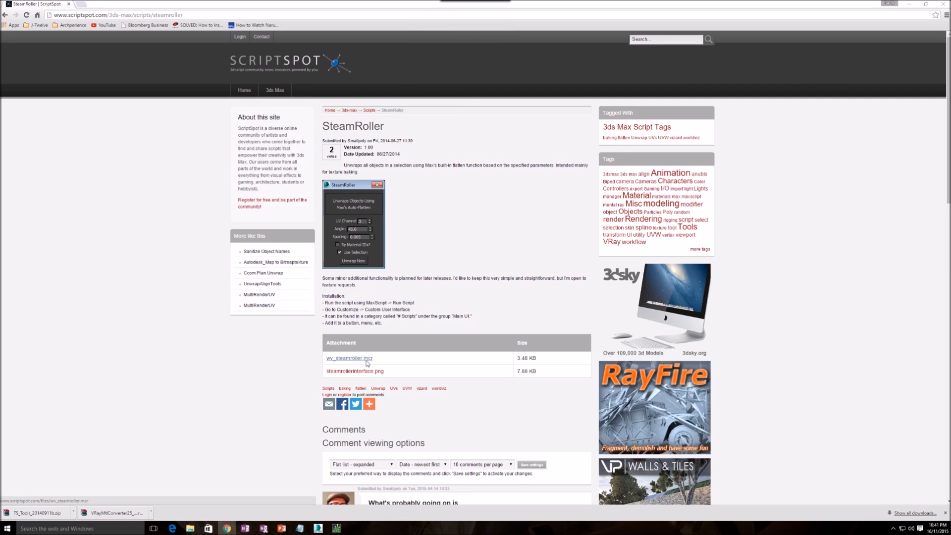
- Save wv_steamroller.mcr over the existing copy on the Desktop, confirming the replace
left_click(349, 358)
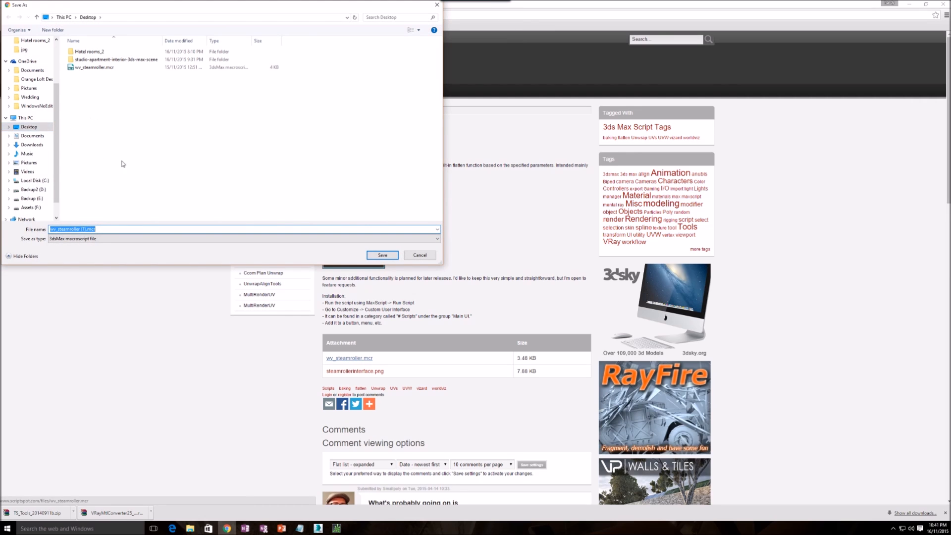
left_click(94, 67)
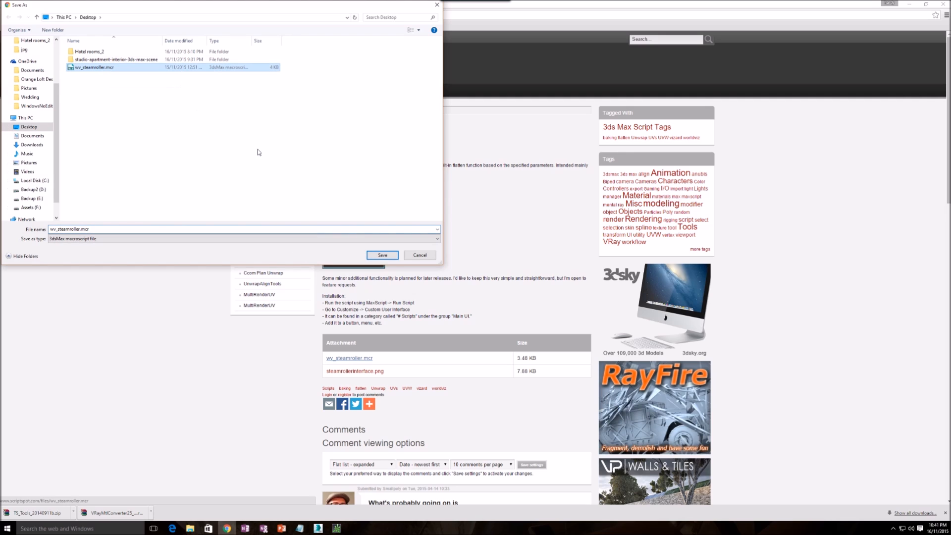
left_click(382, 254)
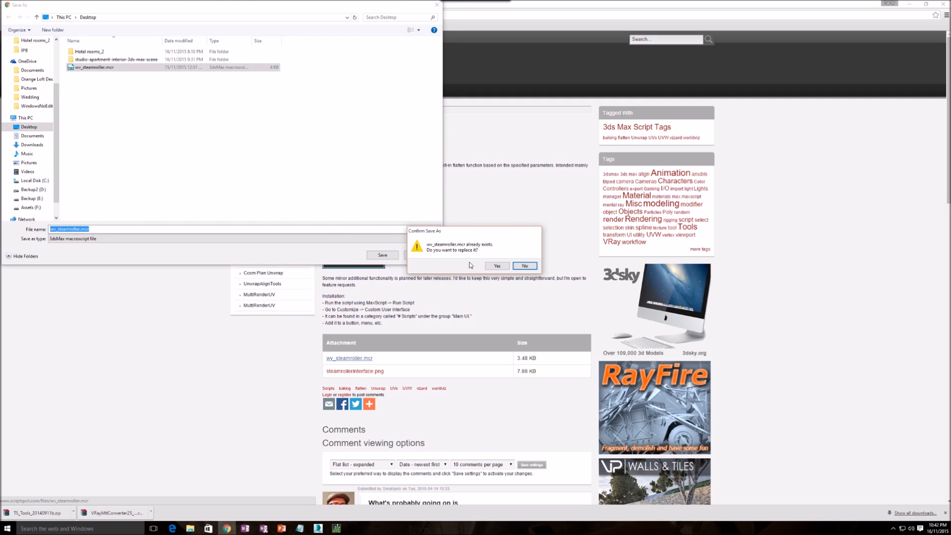
left_click(524, 266)
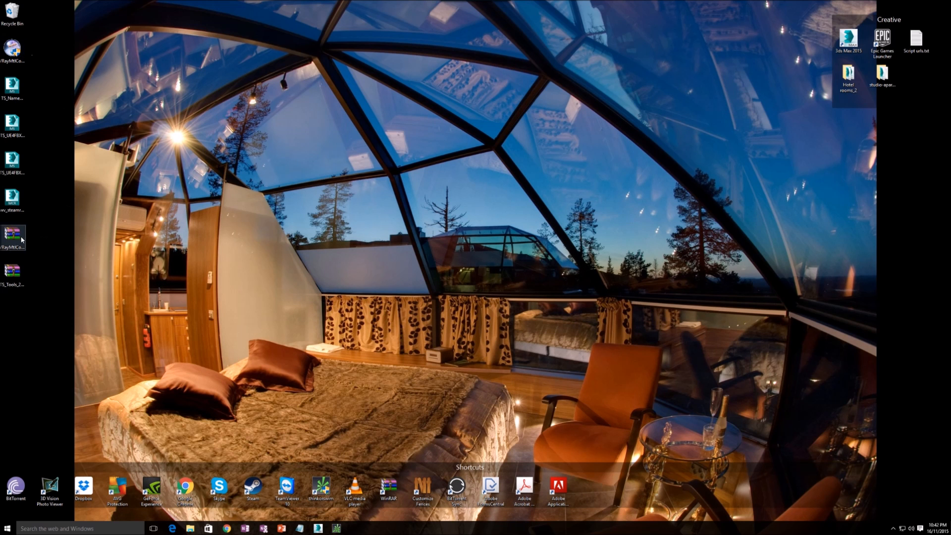
mouse_move(12, 235)
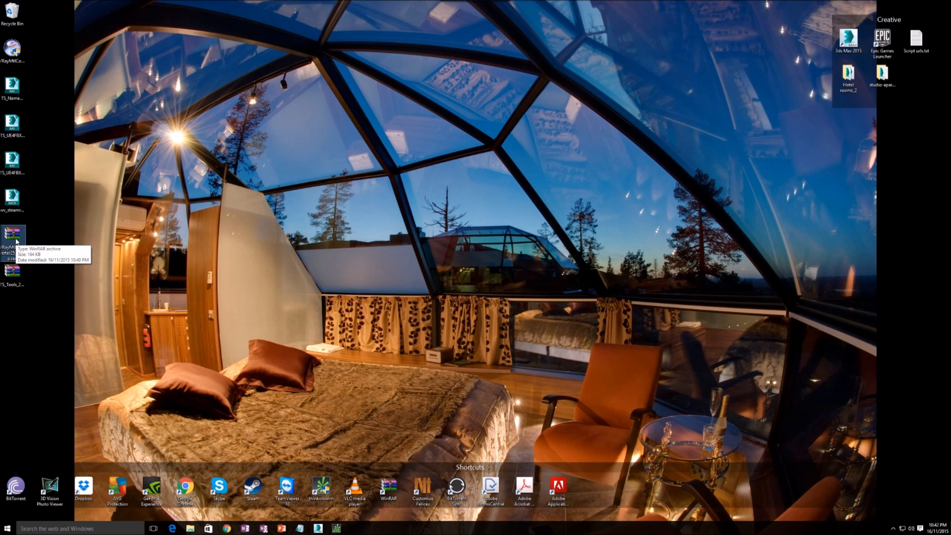
- Open VRayMtlConverter25_setup.rar and extract the setup exe to the Desktop folder
double_click(12, 233)
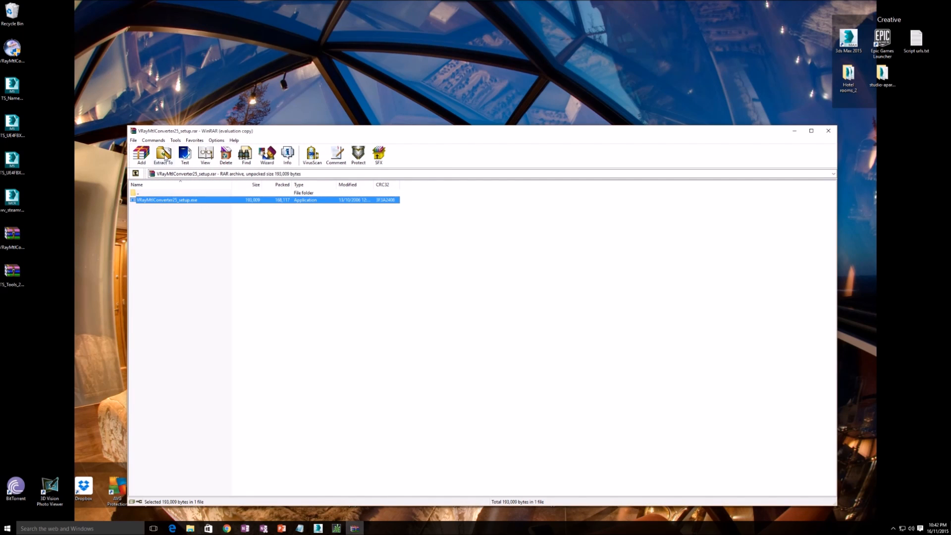
left_click(163, 156)
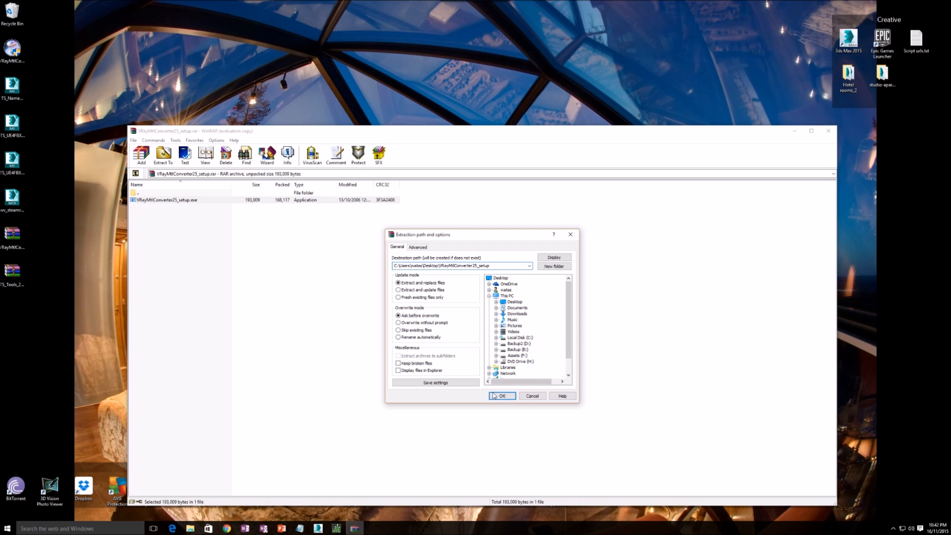
left_click(500, 396)
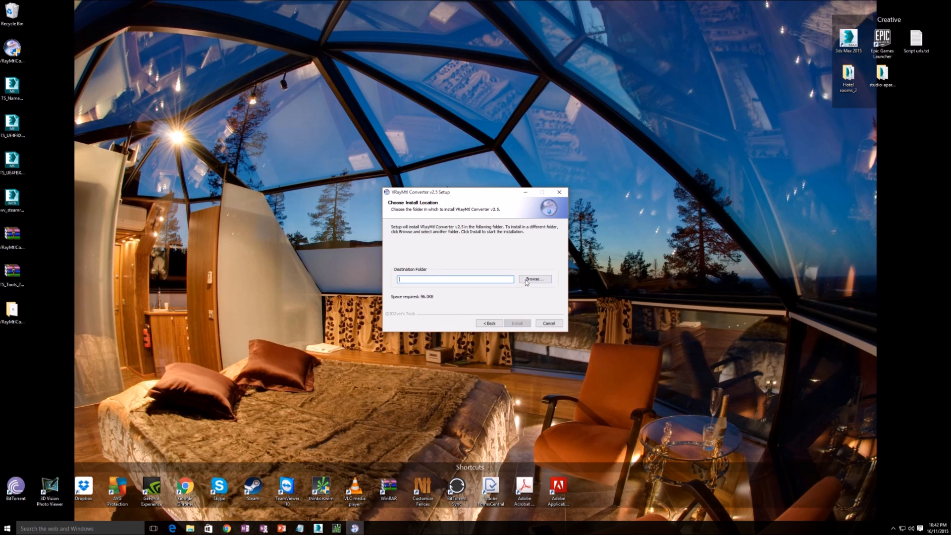
- Set the installer destination to C:\Program Files\Autodesk\3ds Max 2015
left_click(534, 279)
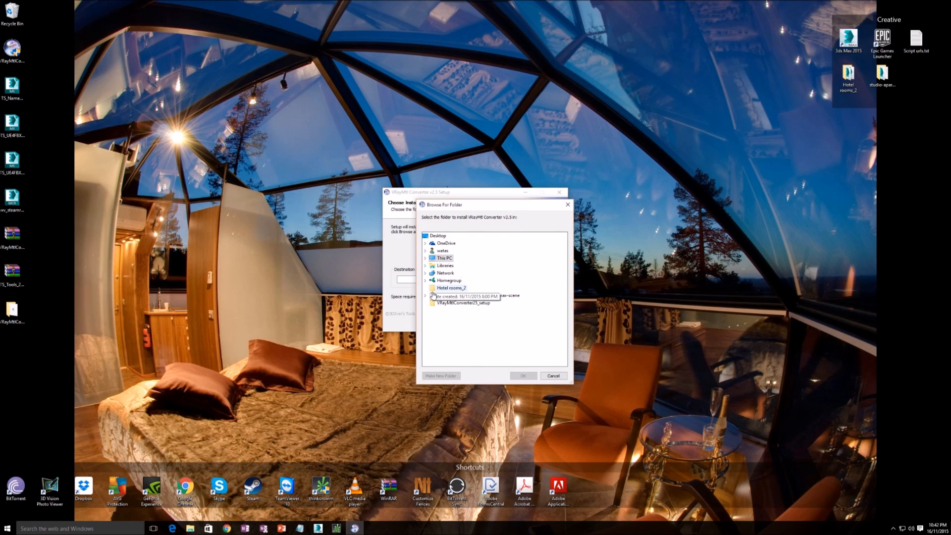
left_click(425, 258)
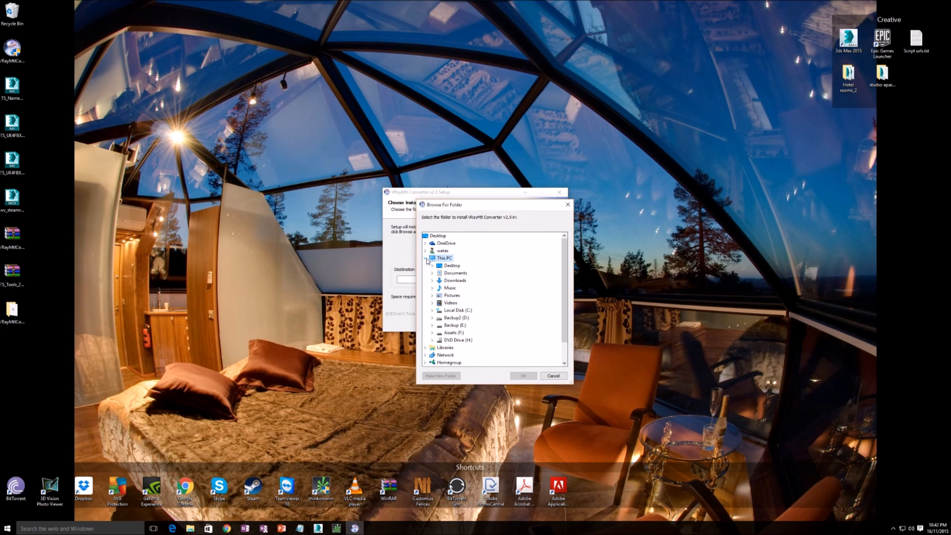
left_click(432, 310)
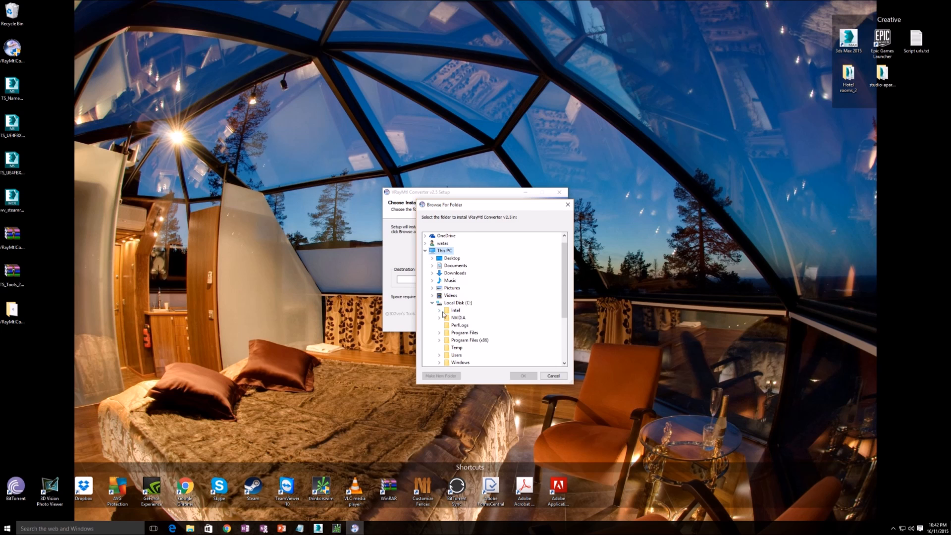
left_click(439, 333)
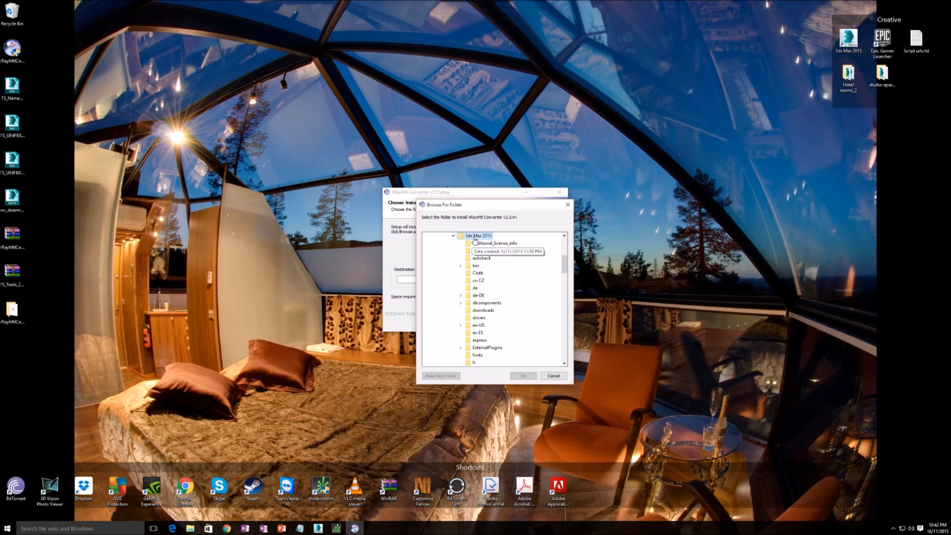
left_click(523, 376)
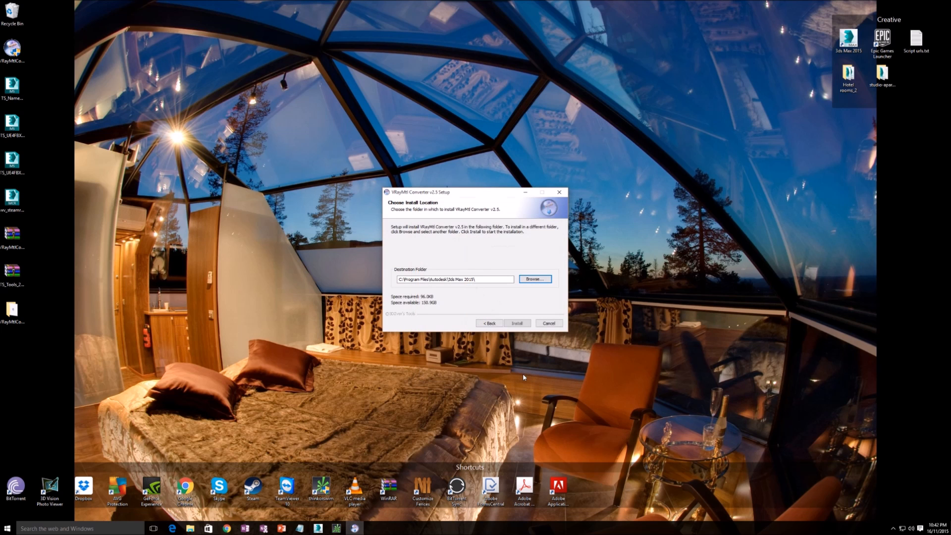
mouse_move(517, 322)
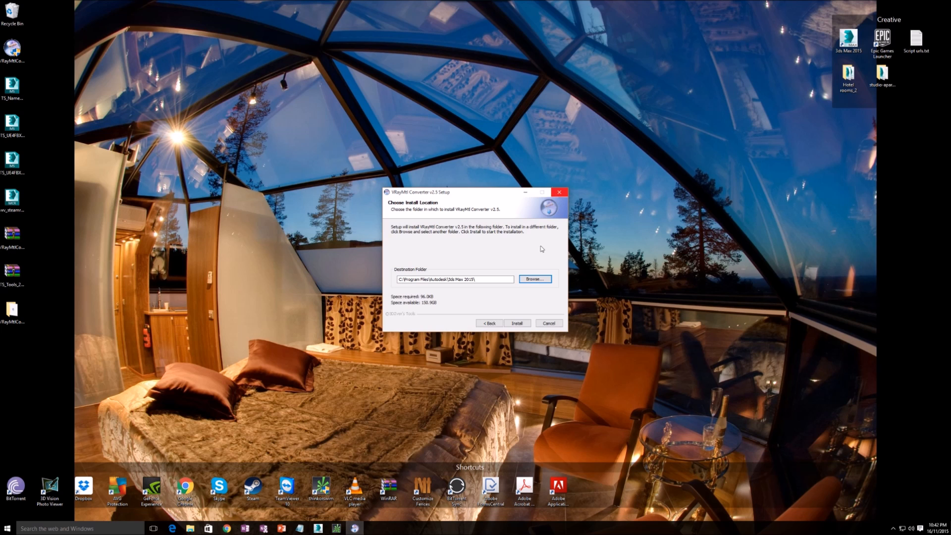
- Install VRayMtl Converter v2.5, then quit the setup wizard
left_click(516, 322)
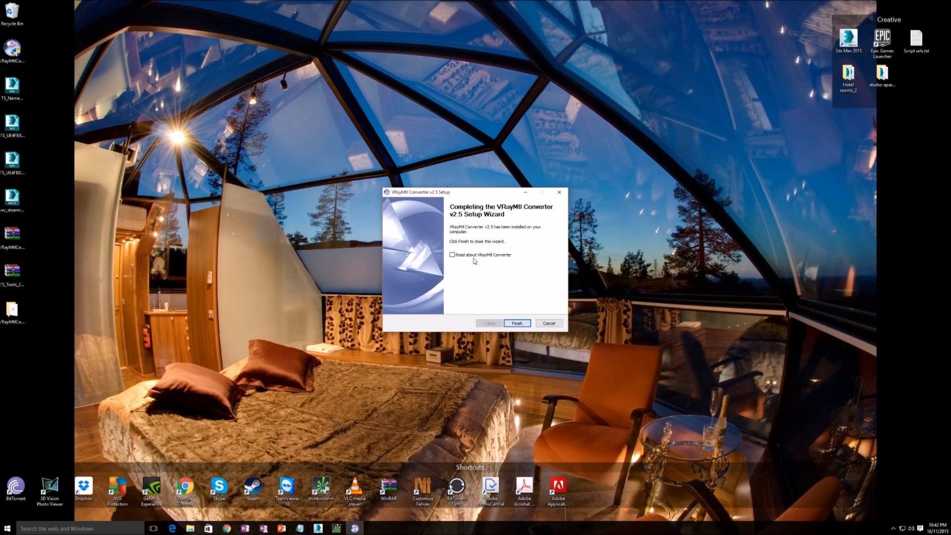
left_click(549, 322)
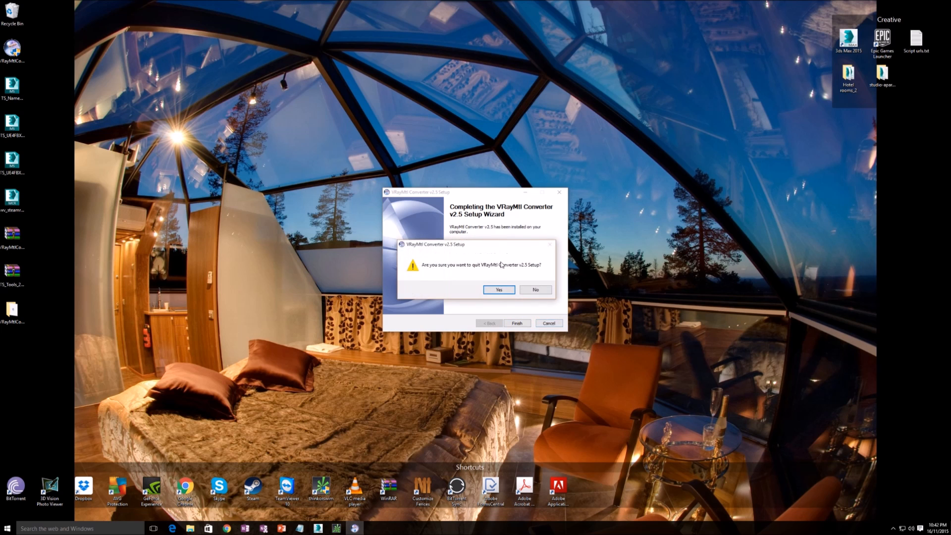
left_click(497, 289)
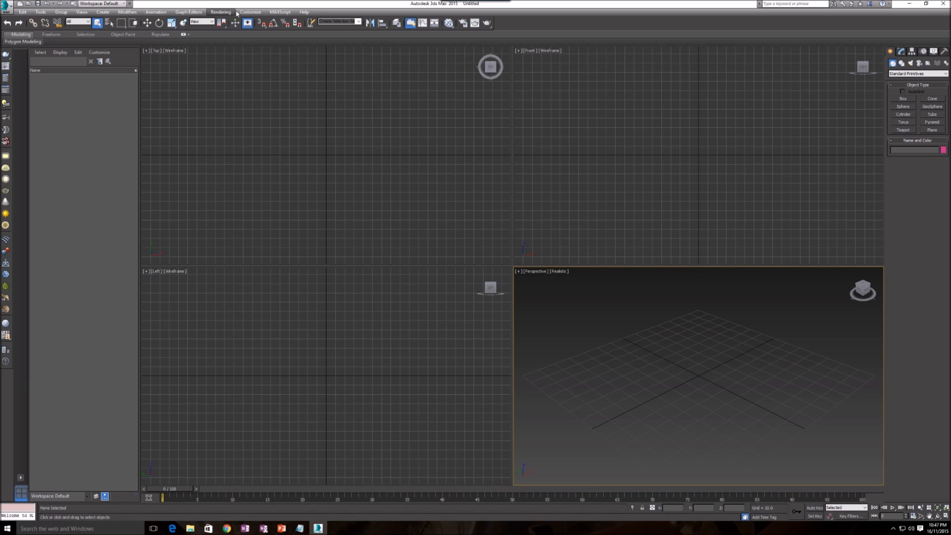
left_click(279, 11)
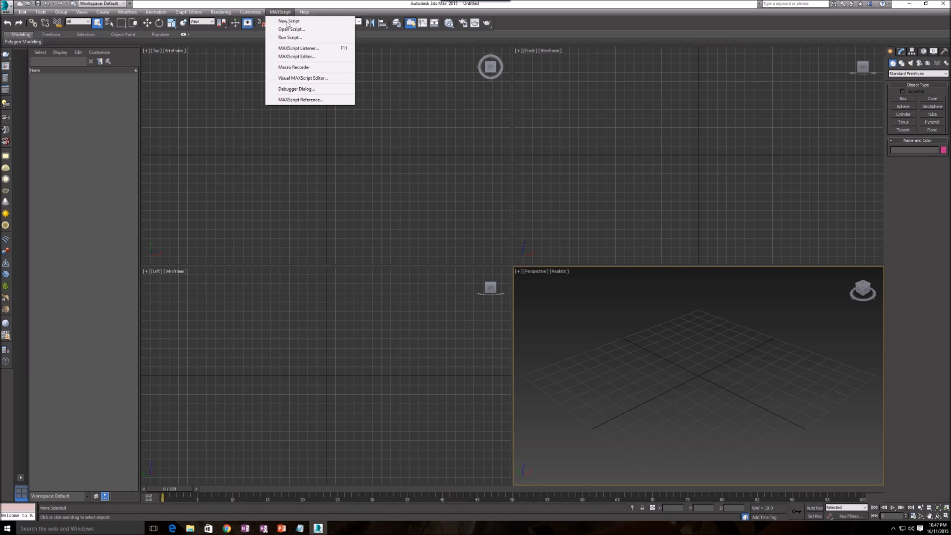
left_click(291, 29)
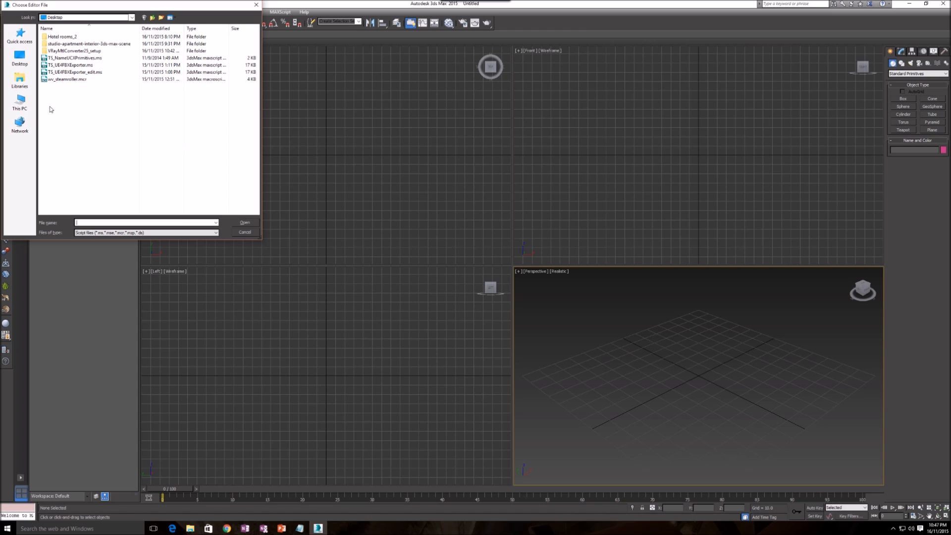
mouse_move(65, 78)
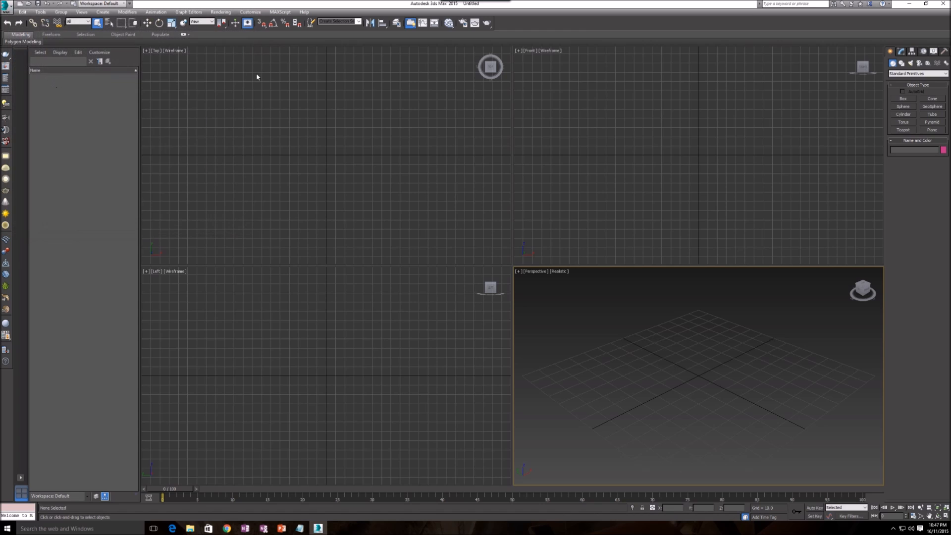
mouse_move(522, 94)
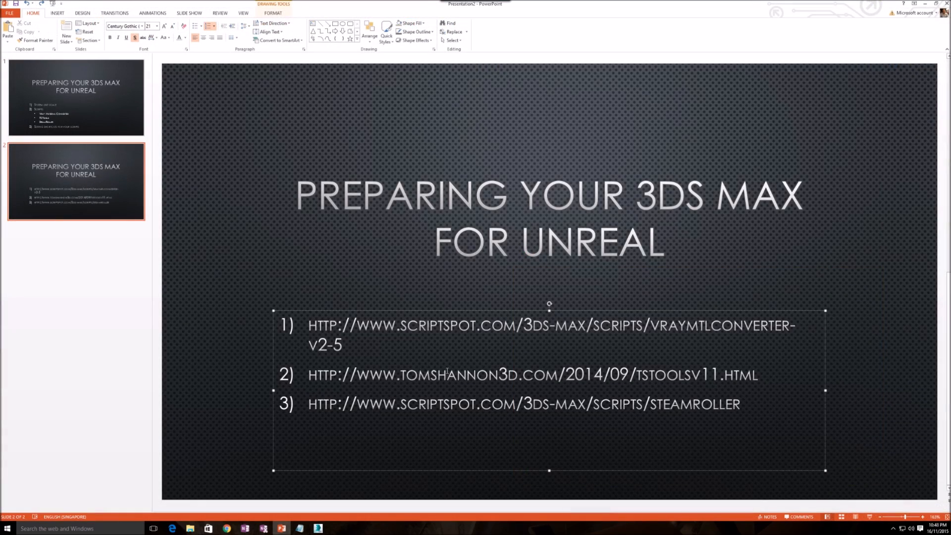
mouse_move(816, 33)
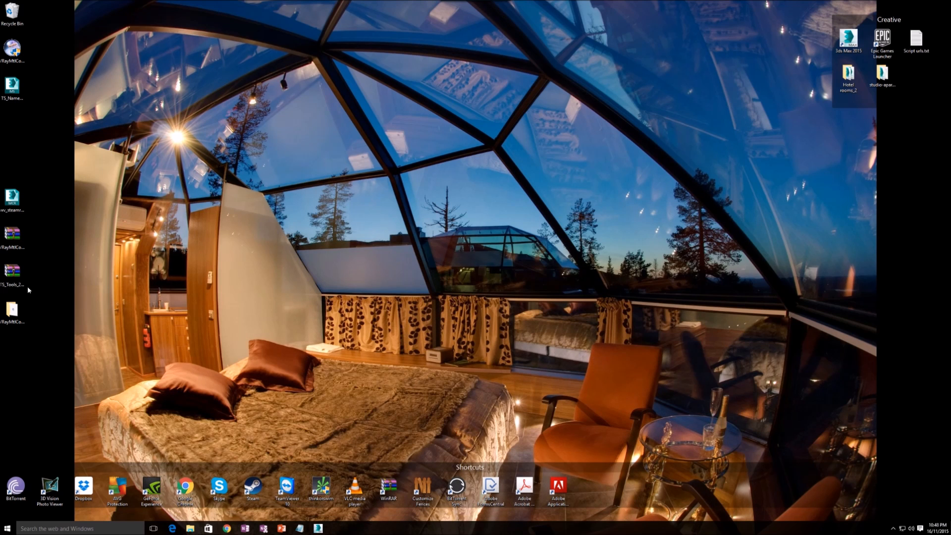
- Extract both scripts from TS_Tools_20140911b.zip to the Desktop, overwriting all existing copies
double_click(12, 270)
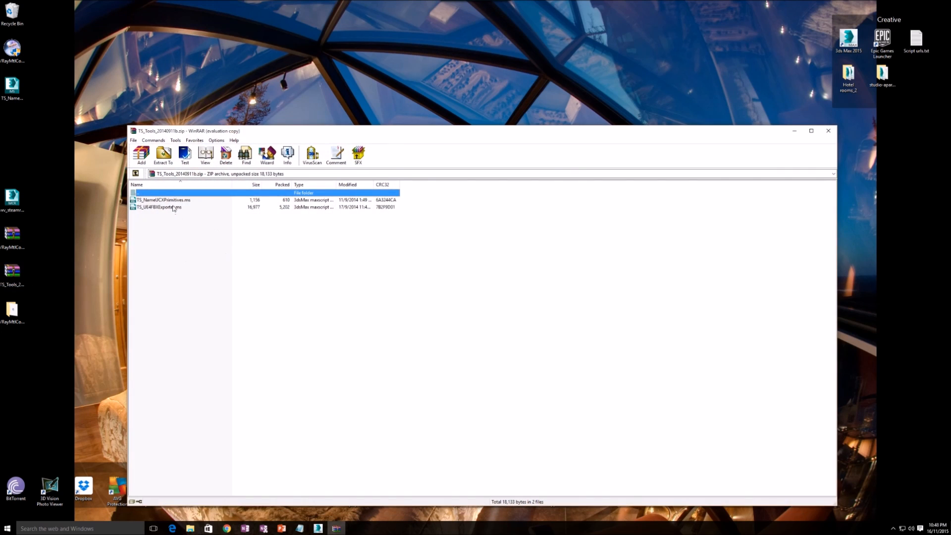
left_click(163, 154)
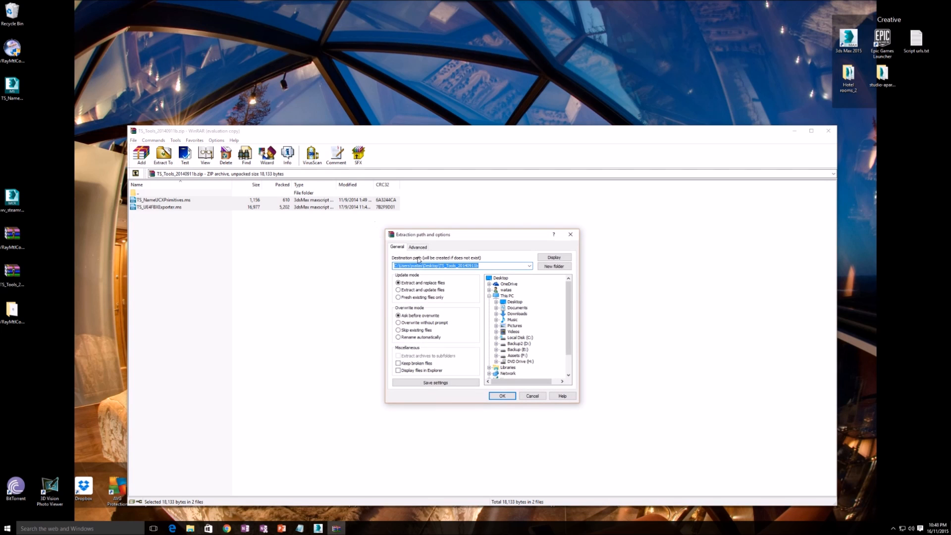
left_click(514, 302)
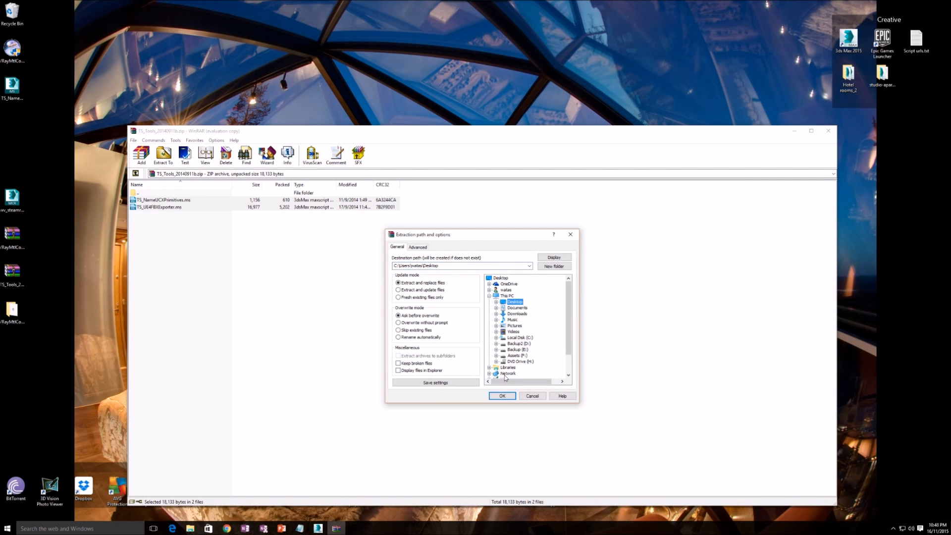
left_click(502, 395)
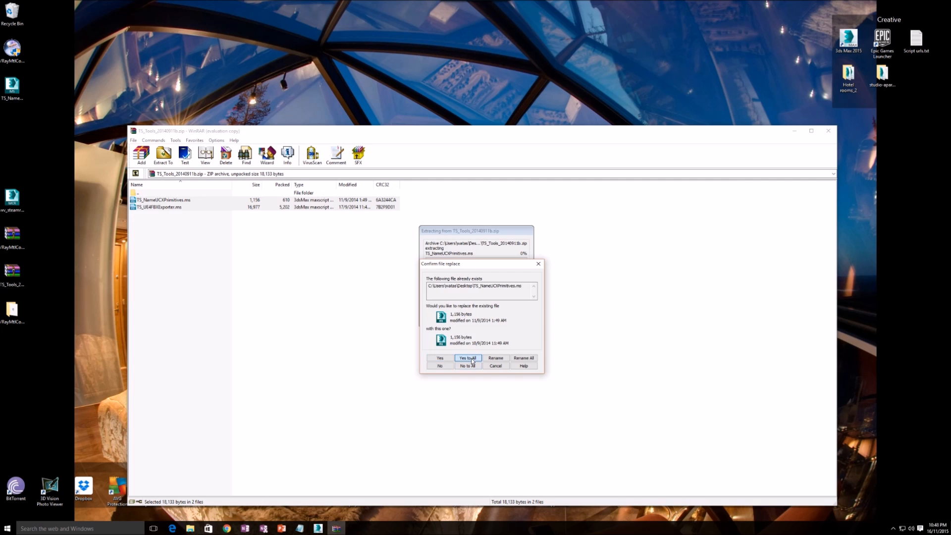
left_click(467, 357)
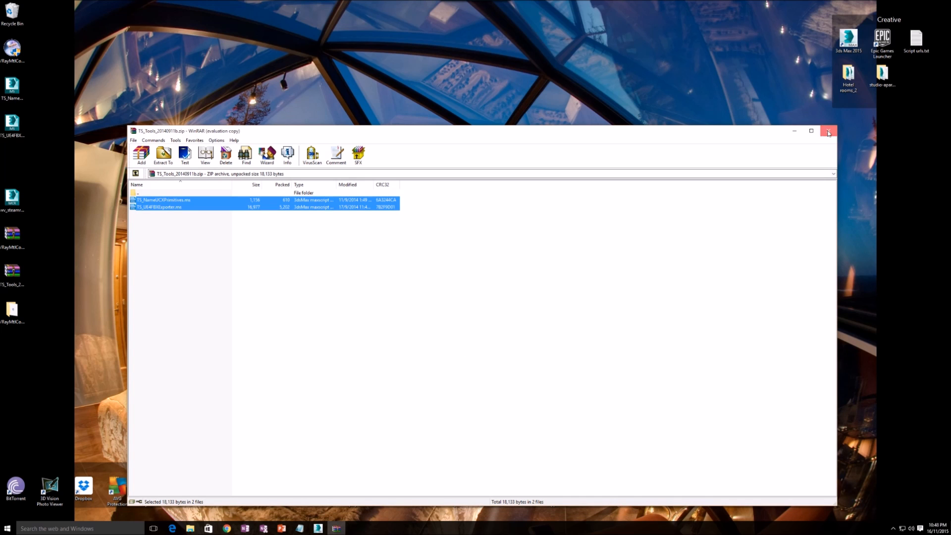
left_click(829, 131)
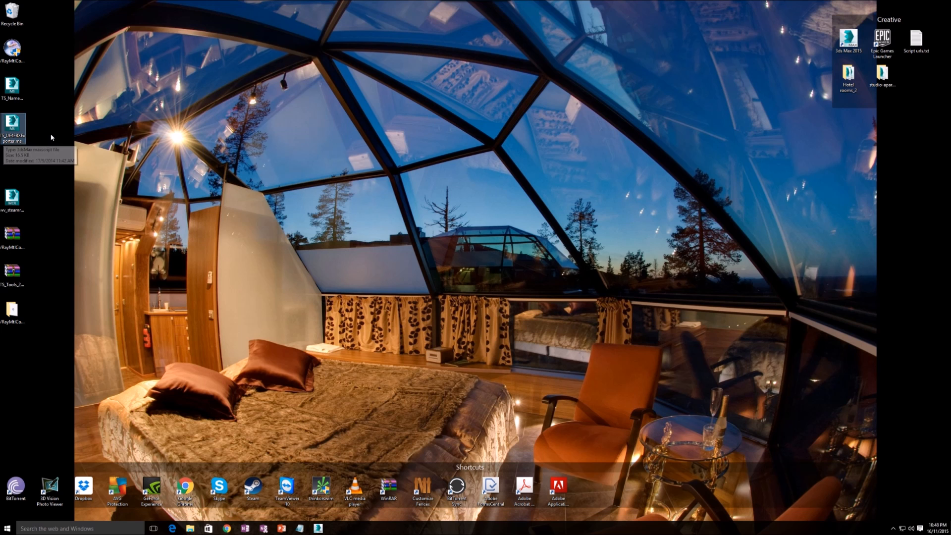
- Open TS_UE4FBXExporter.ms in Notepad and change defaultMeshPath to "/Game/Export/%.%"
double_click(13, 127)
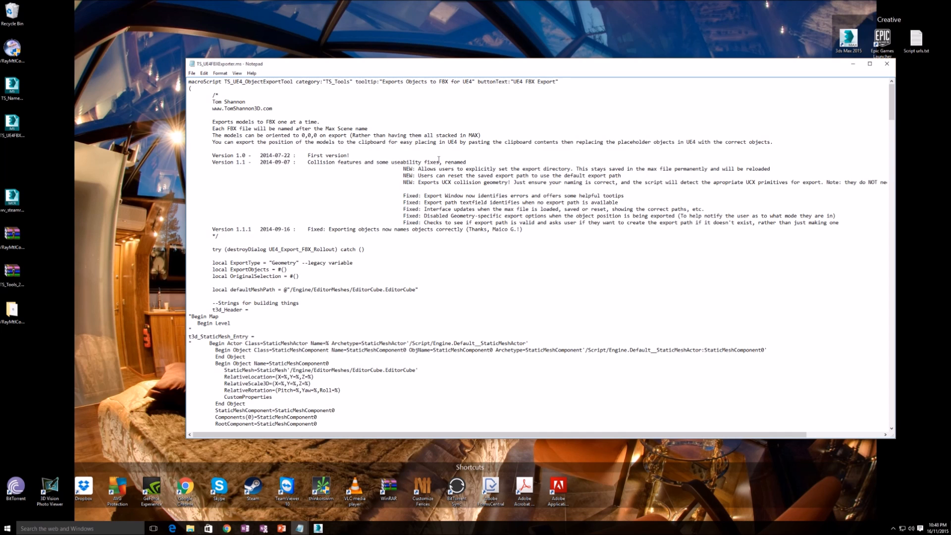
mouse_move(254, 68)
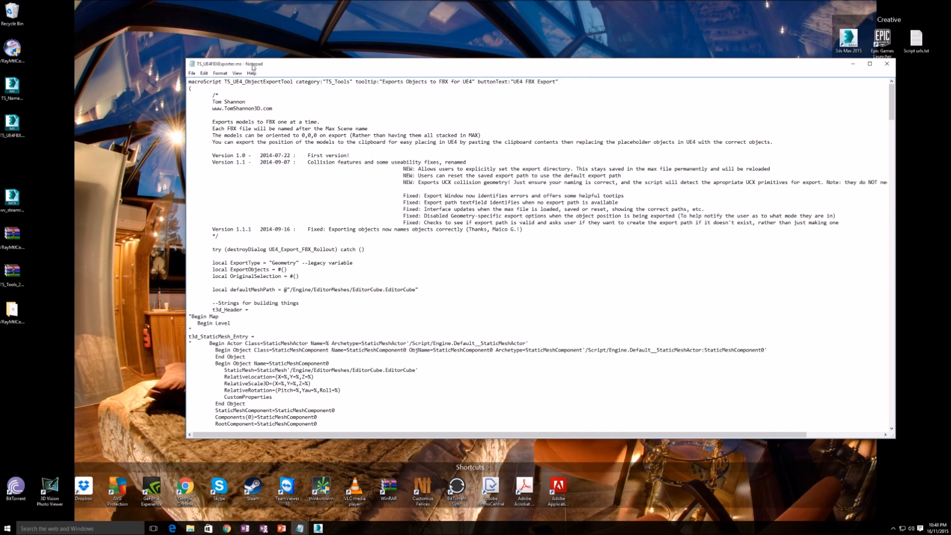
left_click(868, 64)
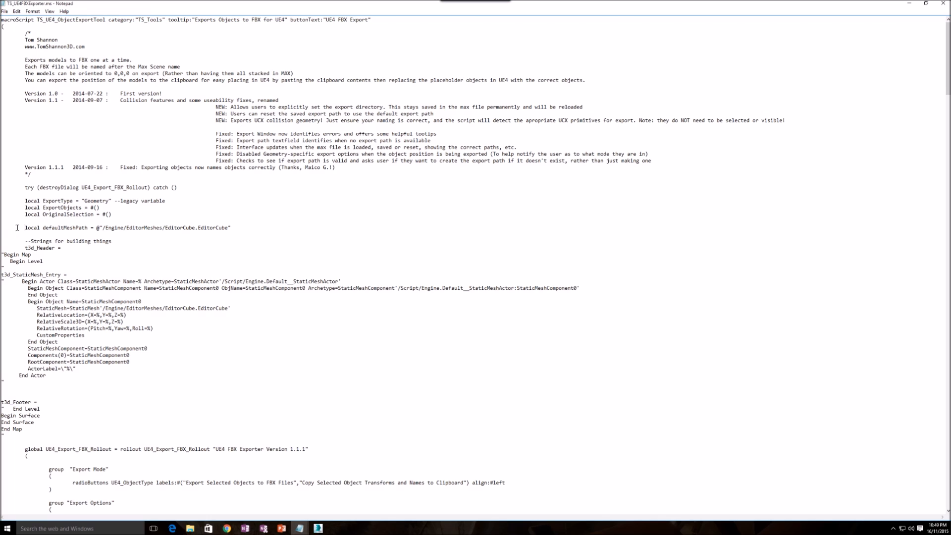
double_click(54, 227)
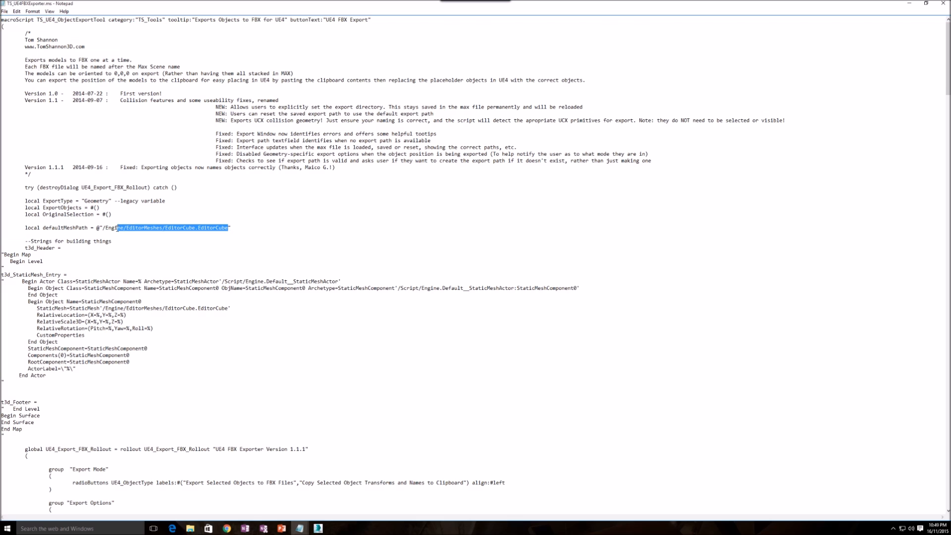
type("G\"")
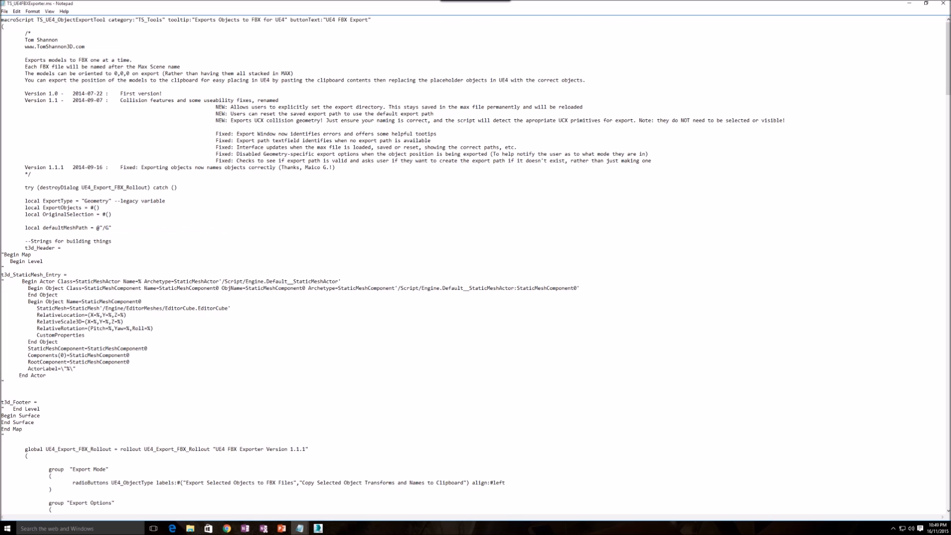
type("AME")
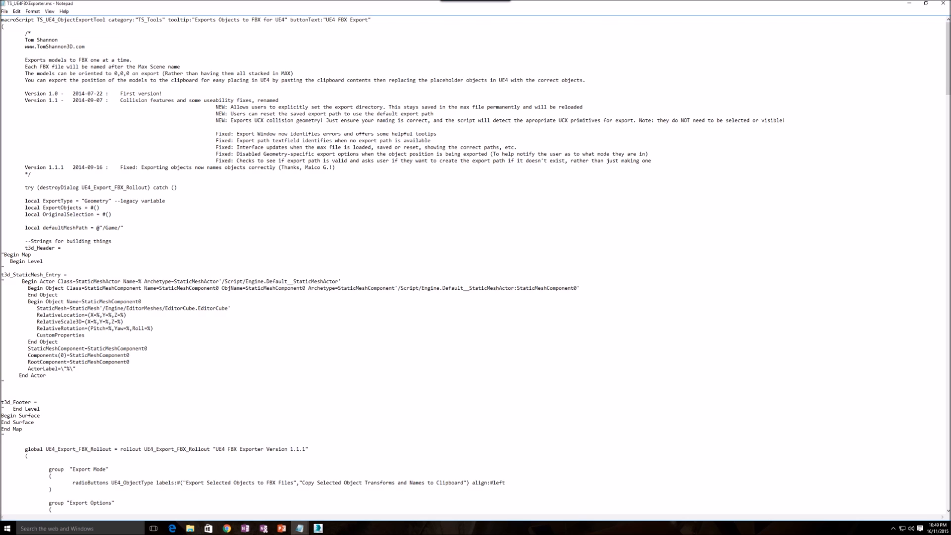
type("Export")
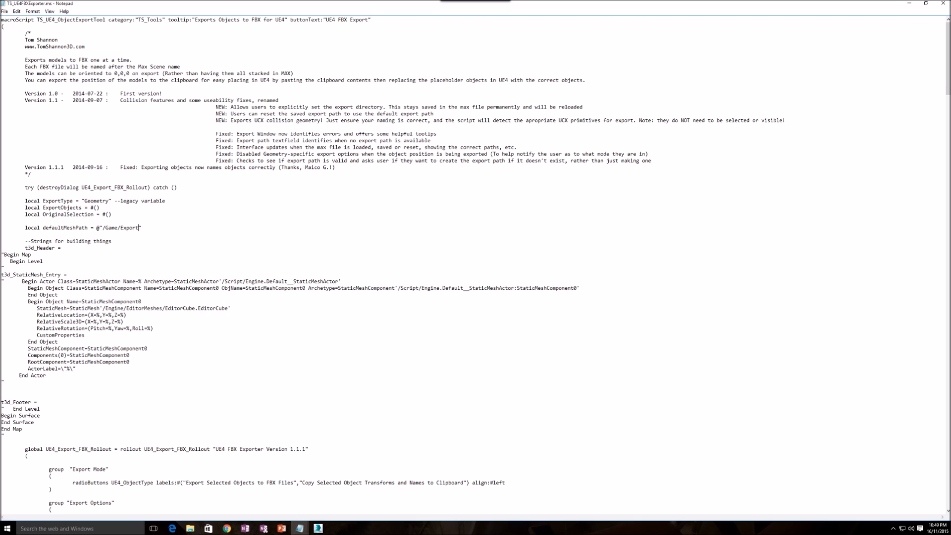
type("\"")
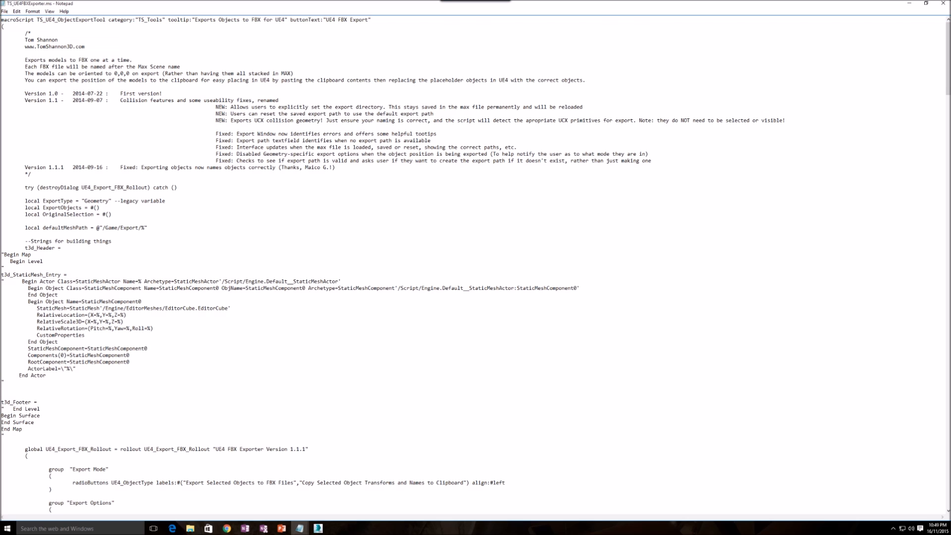
type(".%")
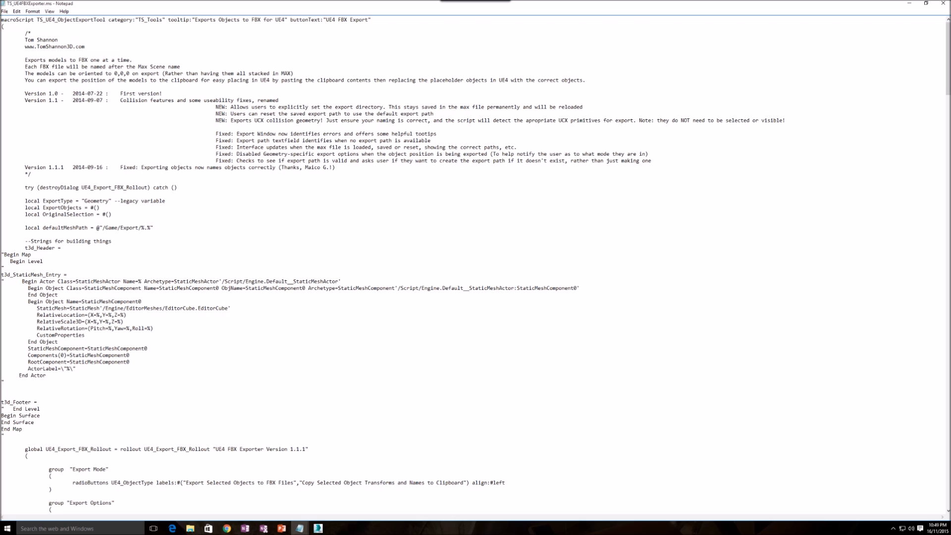
double_click(111, 227)
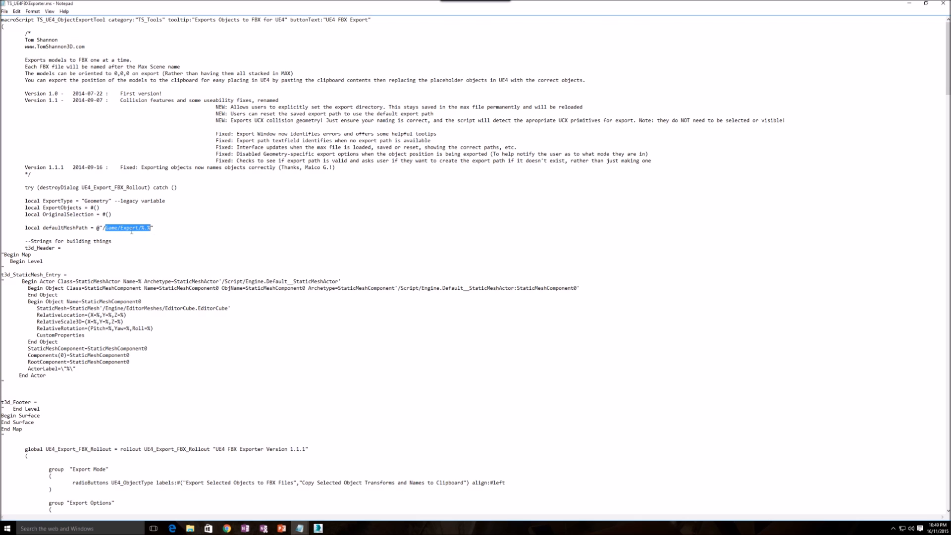
left_click(160, 227)
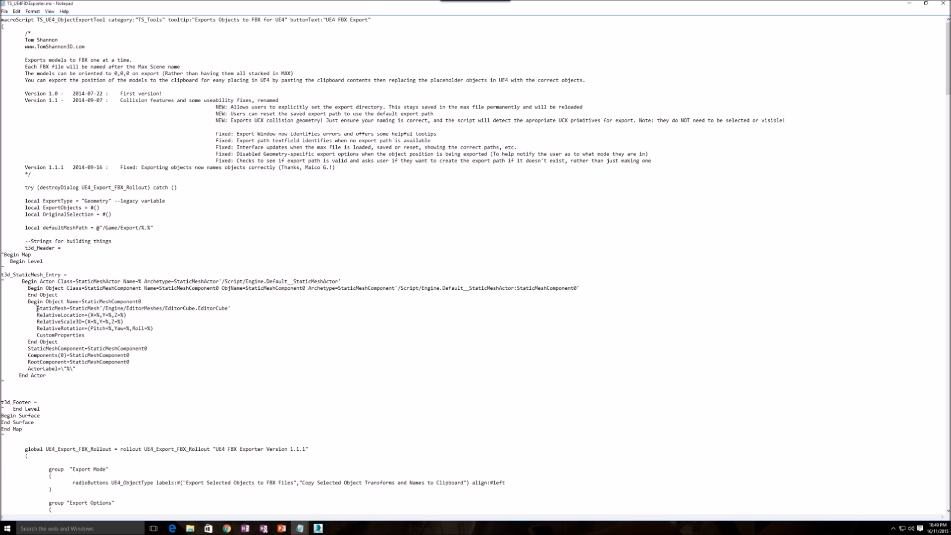
- Replace the EditorCube path in the StaticMesh line with /Game/Export/%.%
double_click(67, 308)
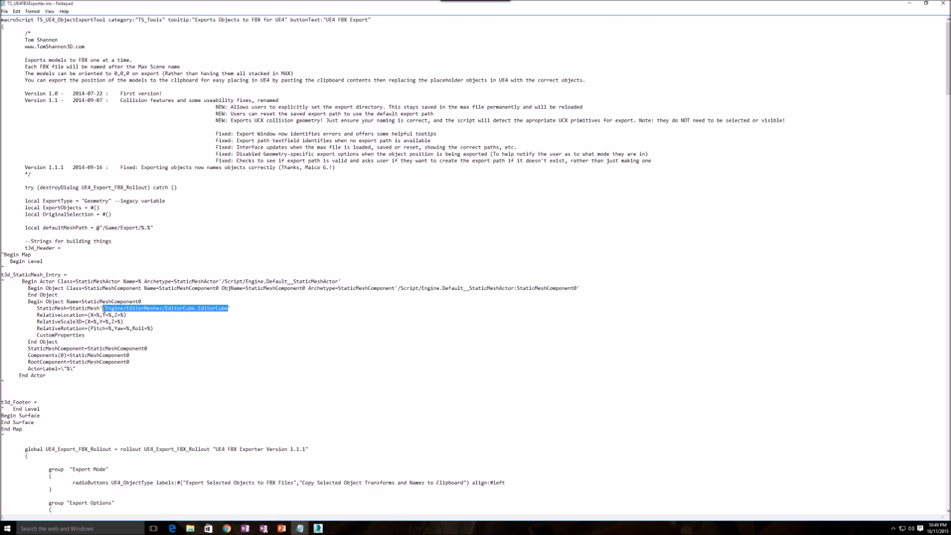
type("/Game/Export/%.%'")
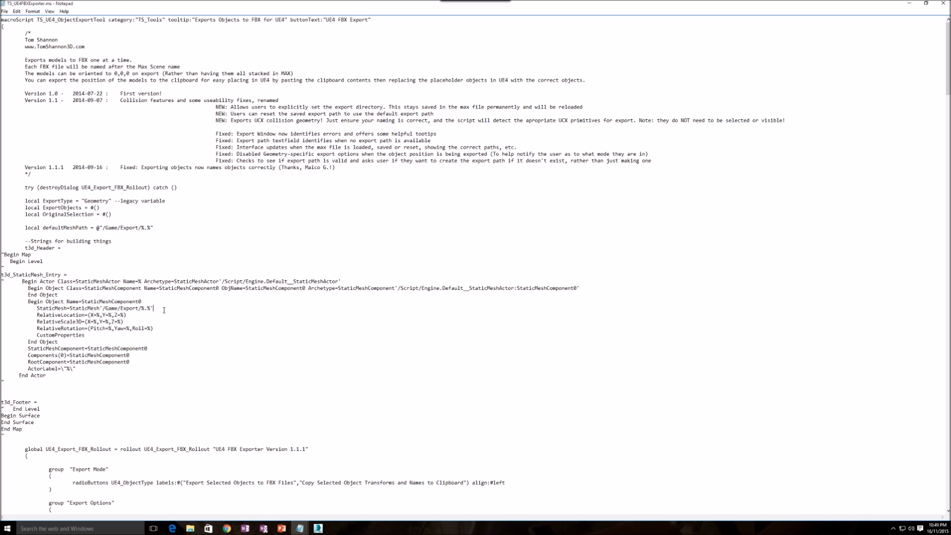
left_click(115, 309)
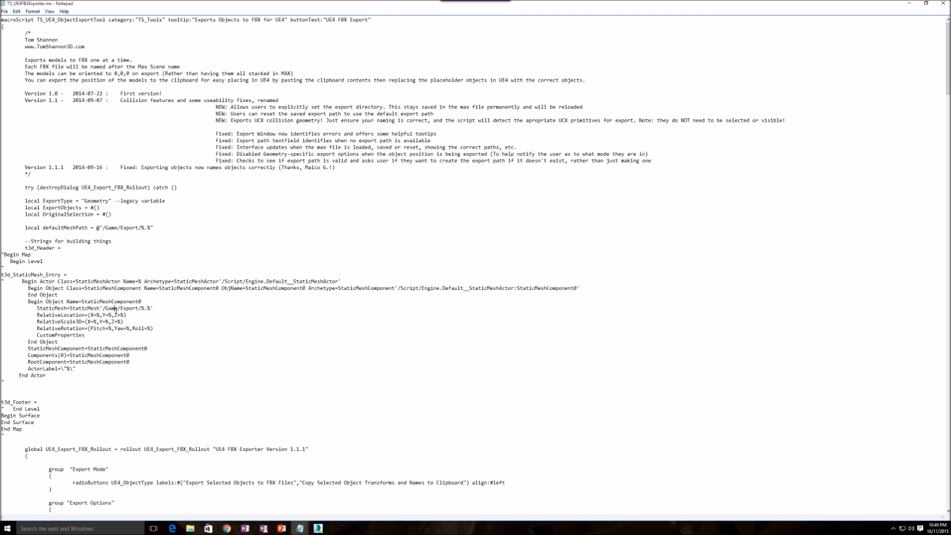
mouse_move(731, 156)
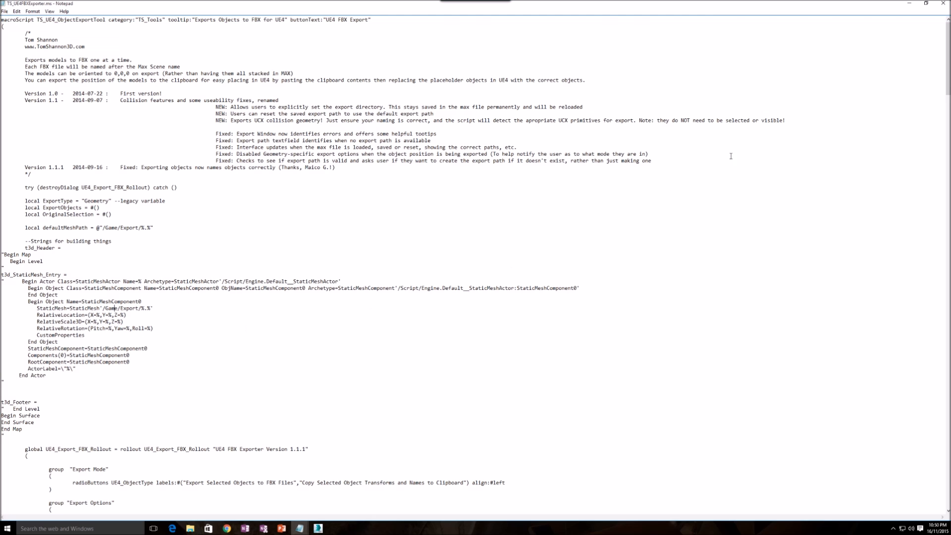
- Add objName twice more to the format t3d_StaticMesh_Entry call near the script's end
scroll("down", 3)
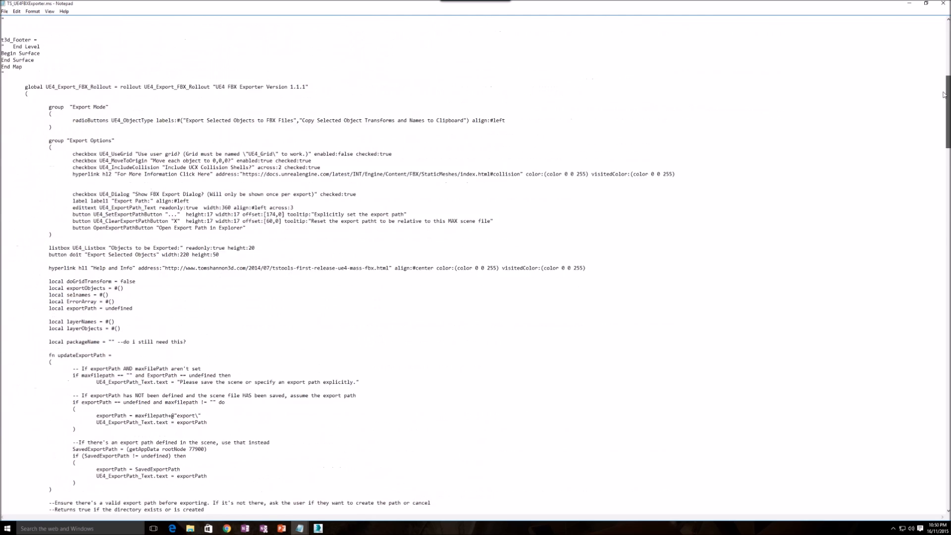
scroll("down", 3)
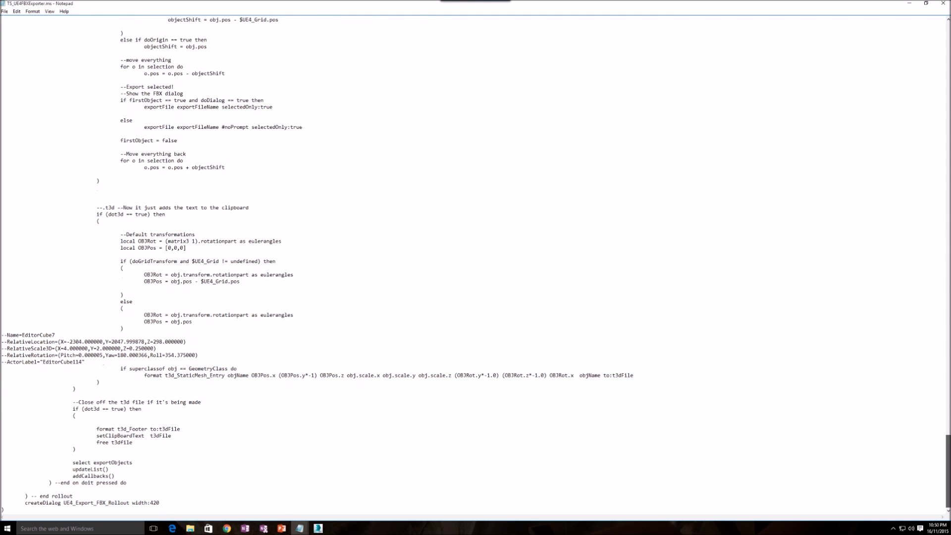
left_click(144, 375)
type(" objName objName")
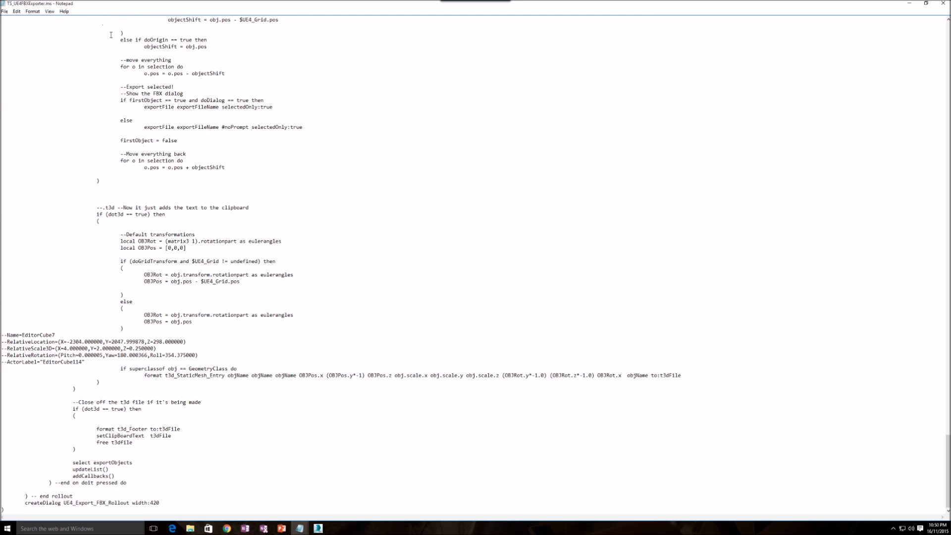
left_click(5, 11)
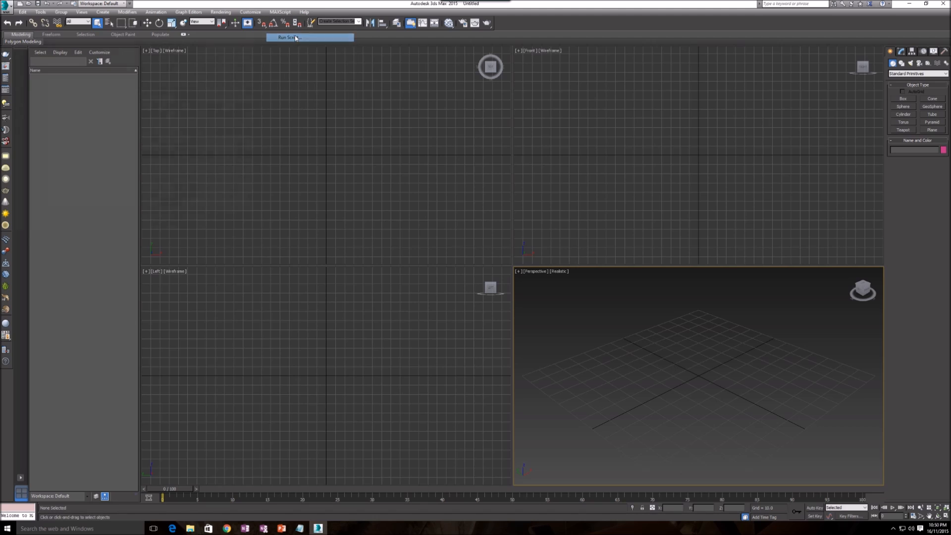
- Run TS_UE4FBXExporter.ms from the Desktop via MAXScript Run Script
left_click(290, 37)
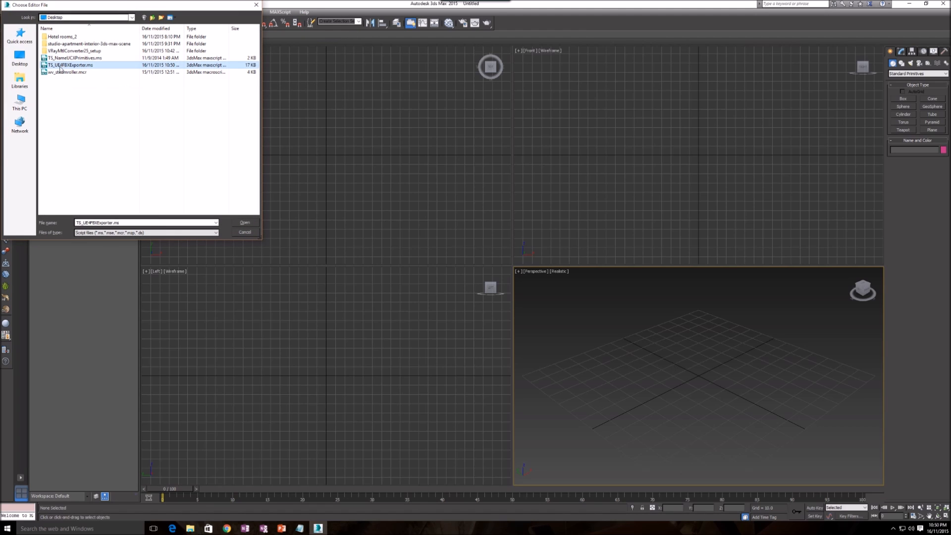
mouse_move(113, 70)
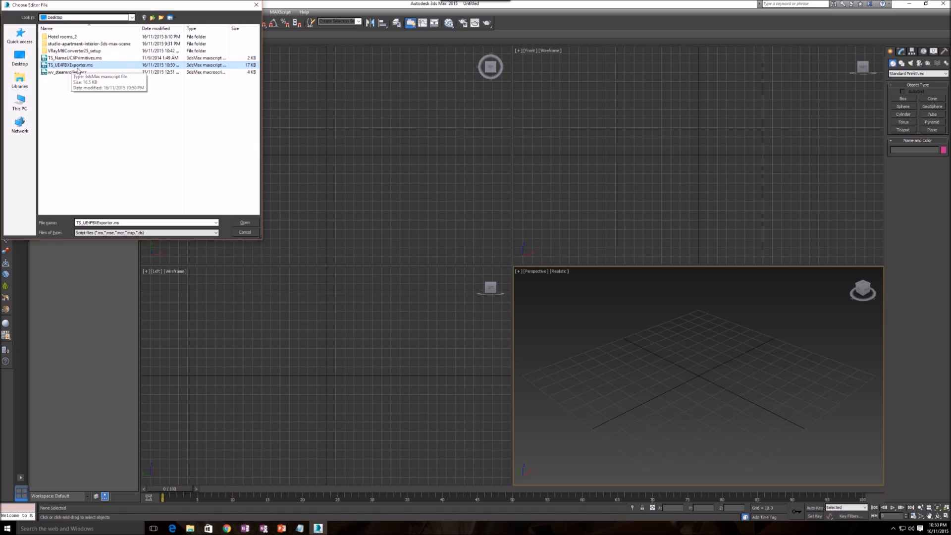
left_click(244, 222)
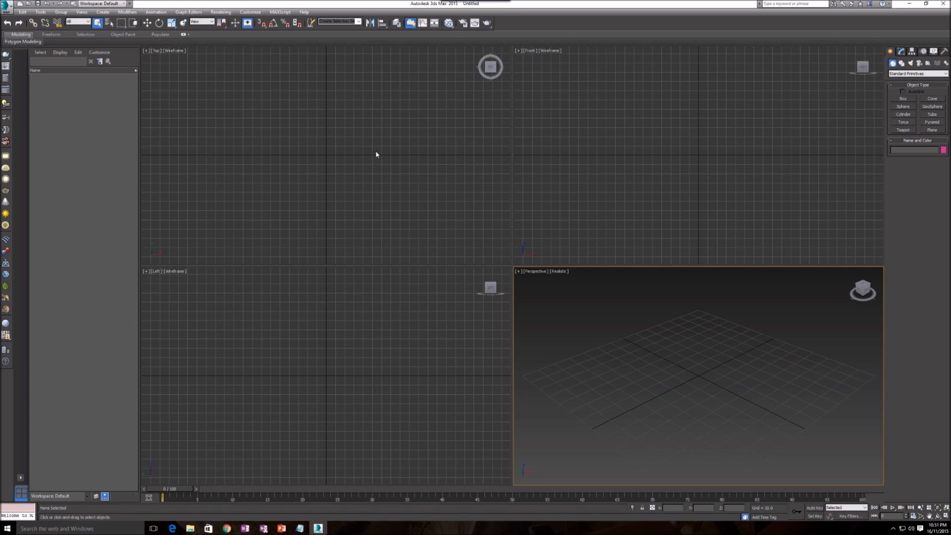
mouse_move(340, 4)
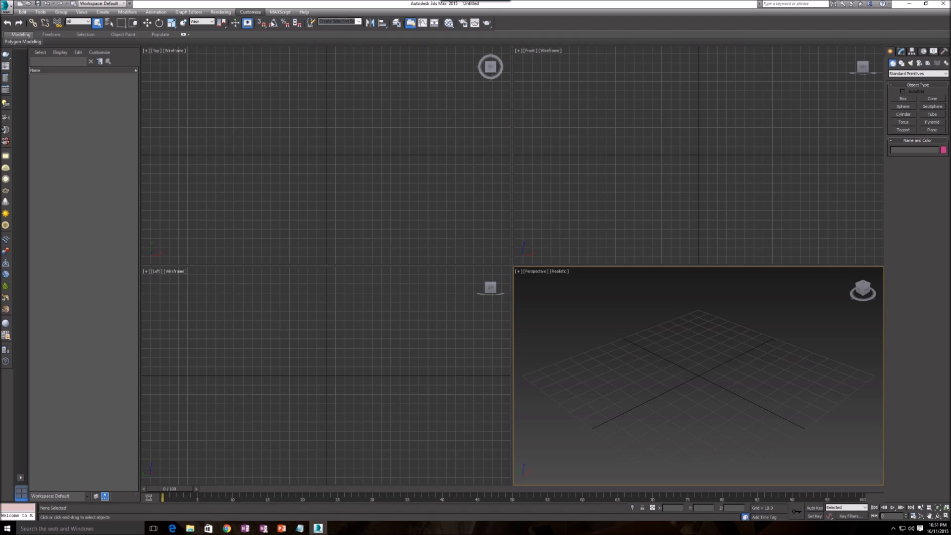
- Add SteamRoller to the Quick Access Toolbar in Customize User Interface's Toolbars tab
left_click(249, 12)
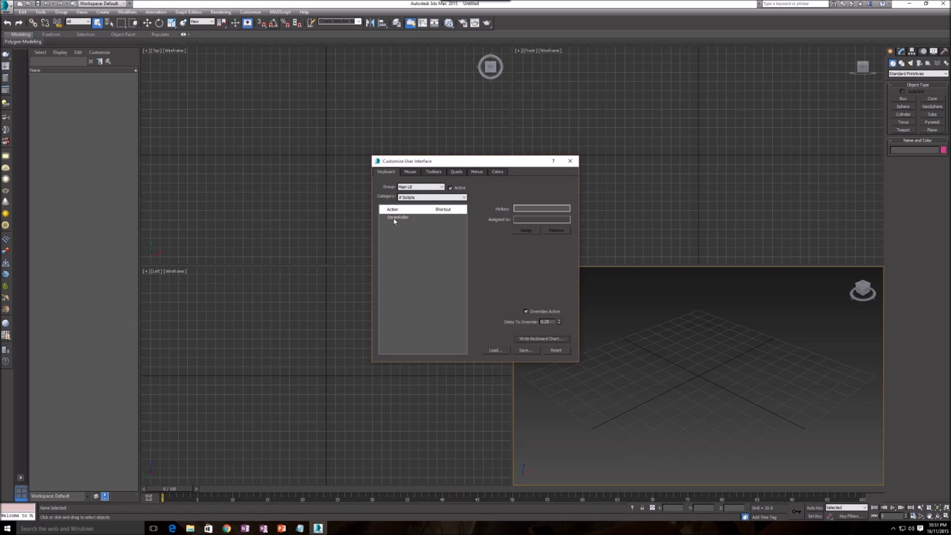
left_click(398, 217)
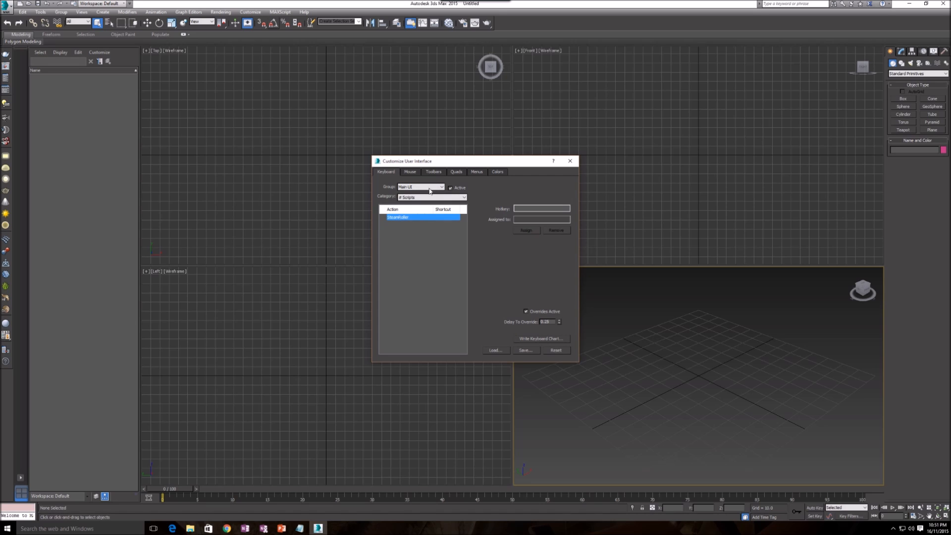
mouse_move(442, 174)
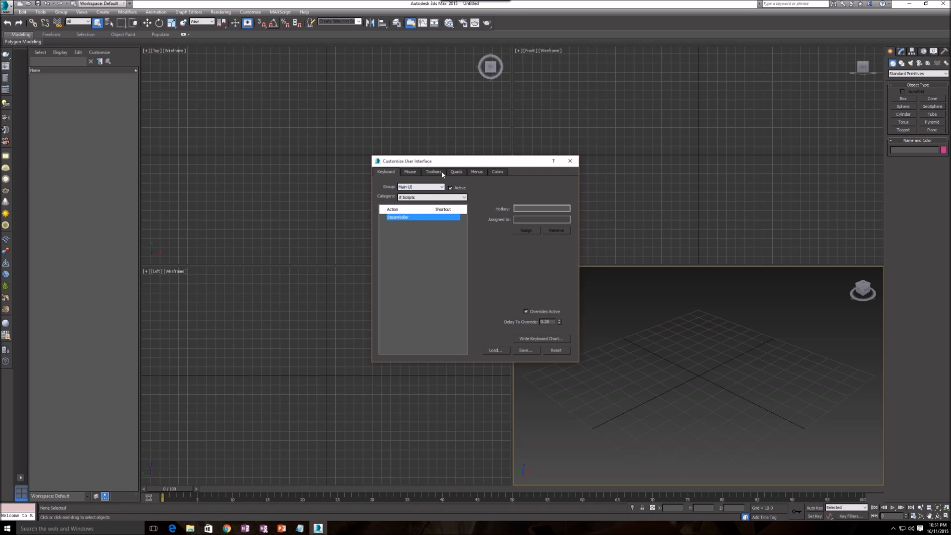
left_click(433, 171)
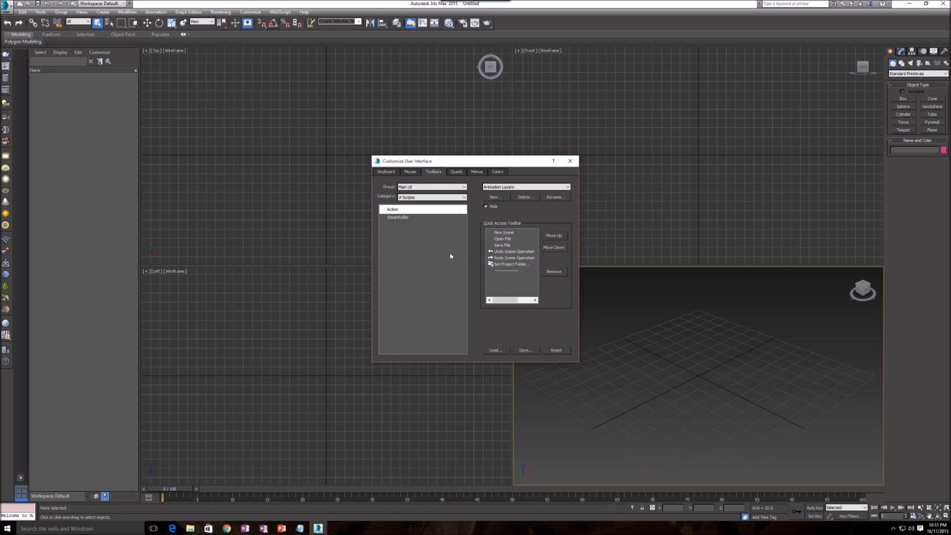
left_click(398, 217)
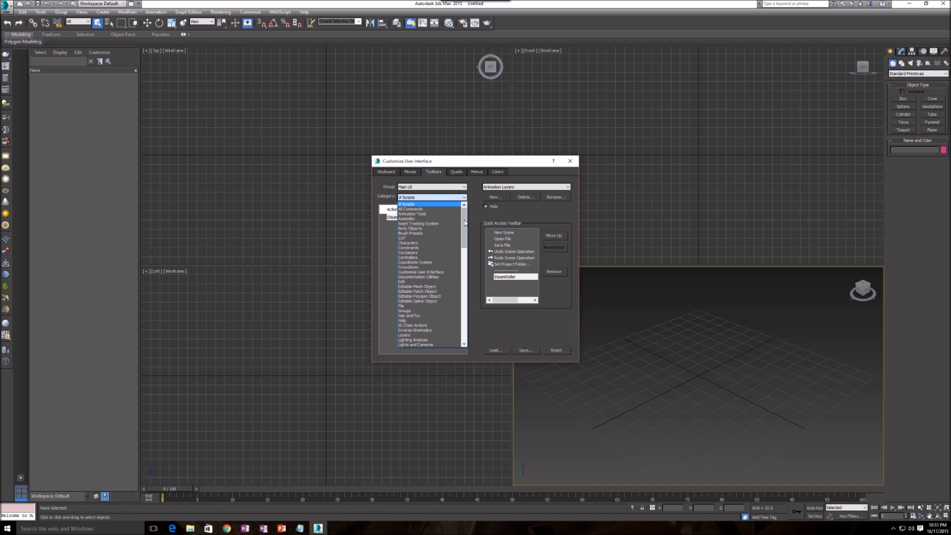
- Add Exports Objects to FBX for UE4 from the TS_Tools category to the toolbar
scroll("down", 3)
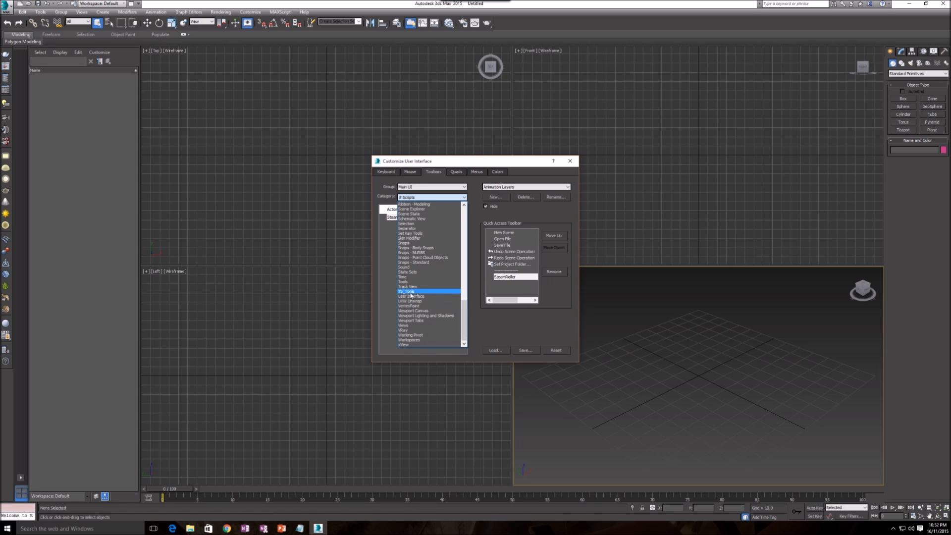
mouse_move(408, 293)
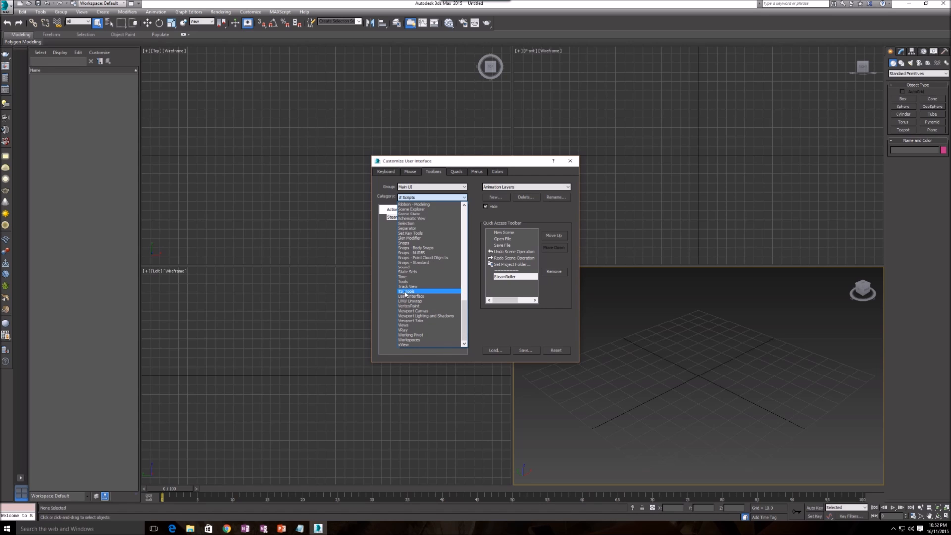
left_click(406, 292)
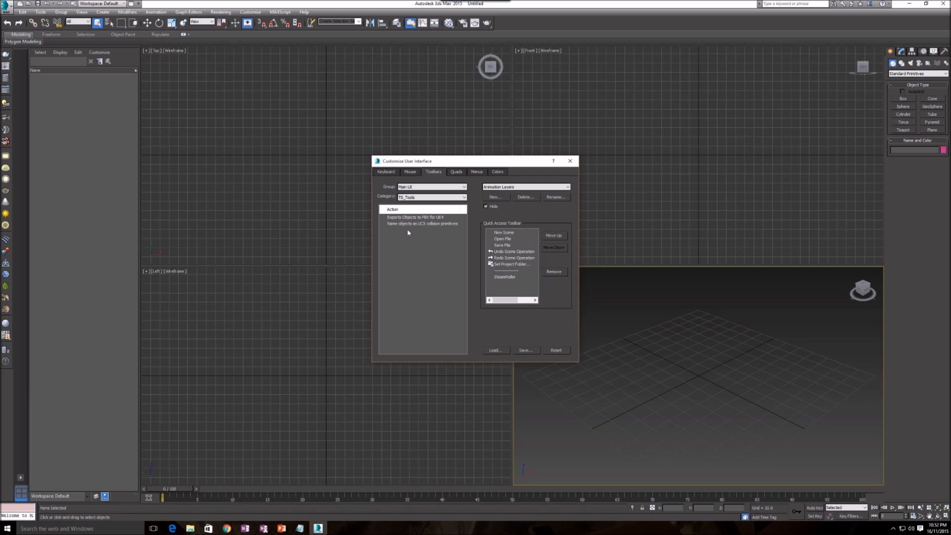
left_click(419, 217)
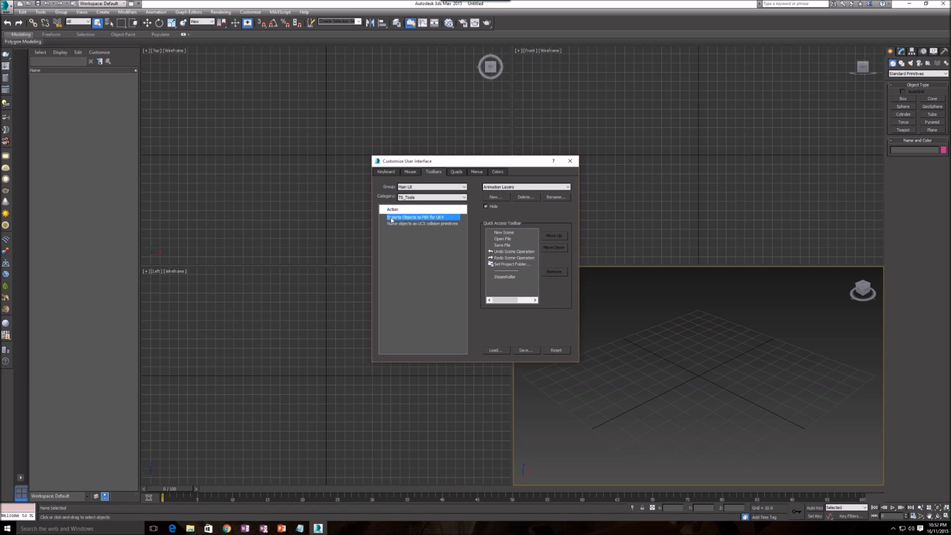
mouse_move(424, 221)
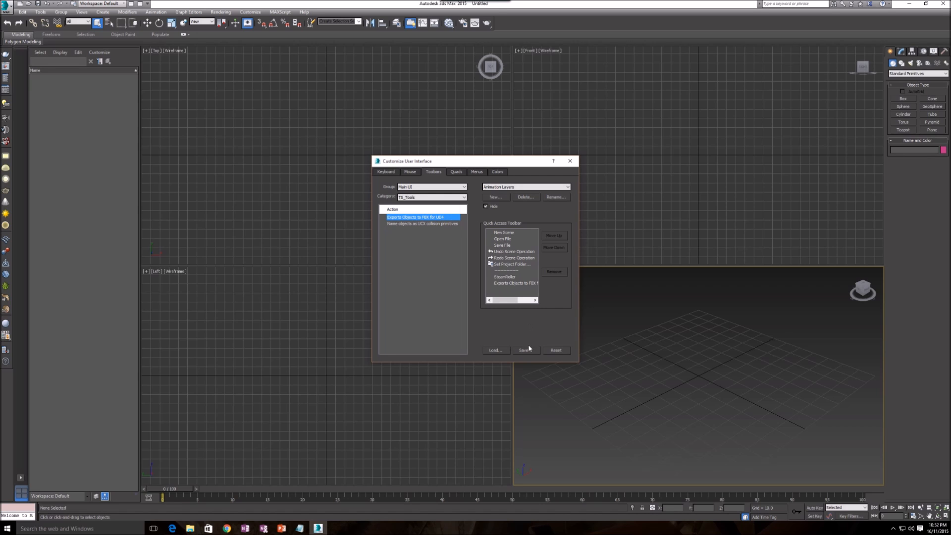
- Save the toolbar customization to the .cuix interface file
left_click(525, 350)
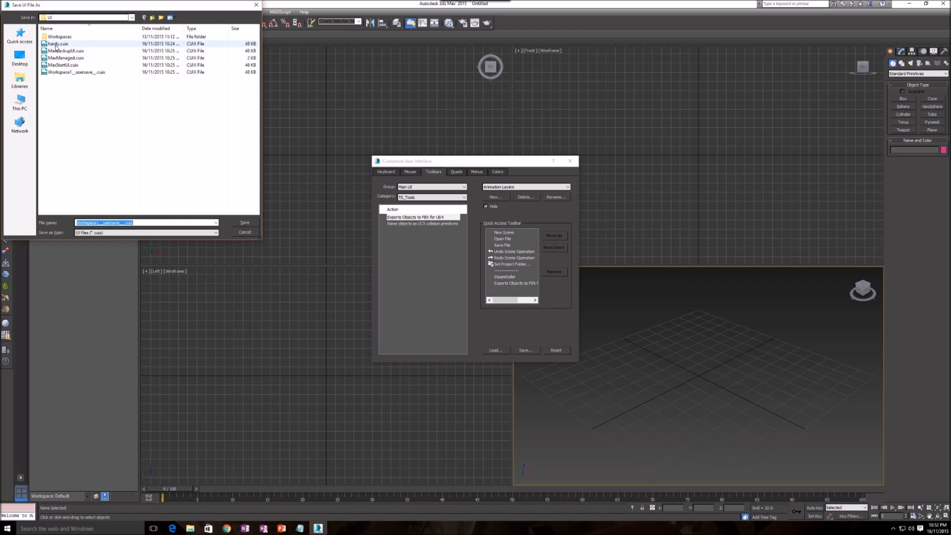
left_click(243, 222)
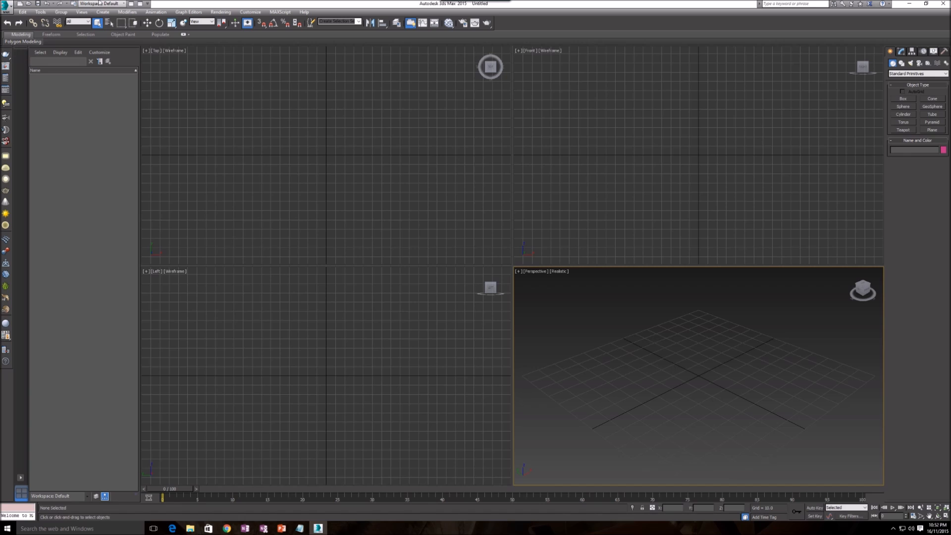
mouse_move(130, 13)
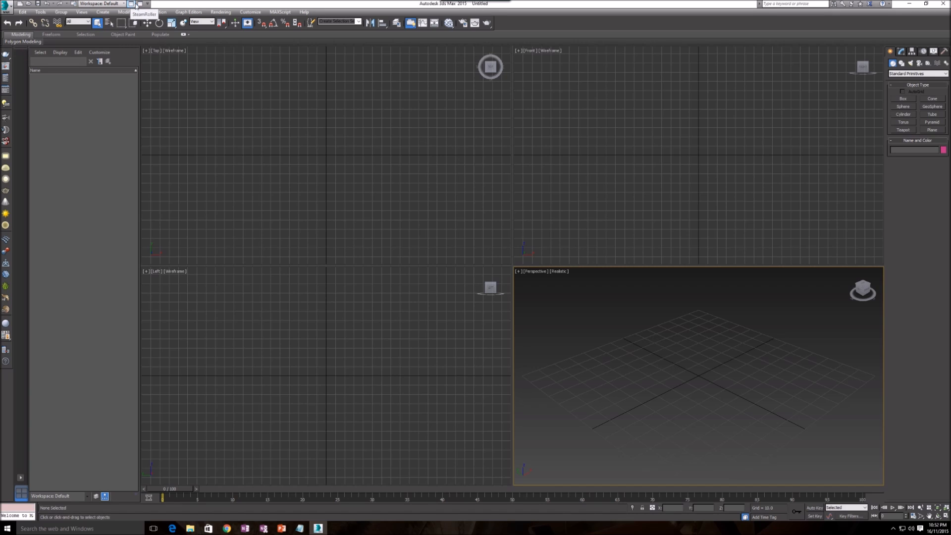